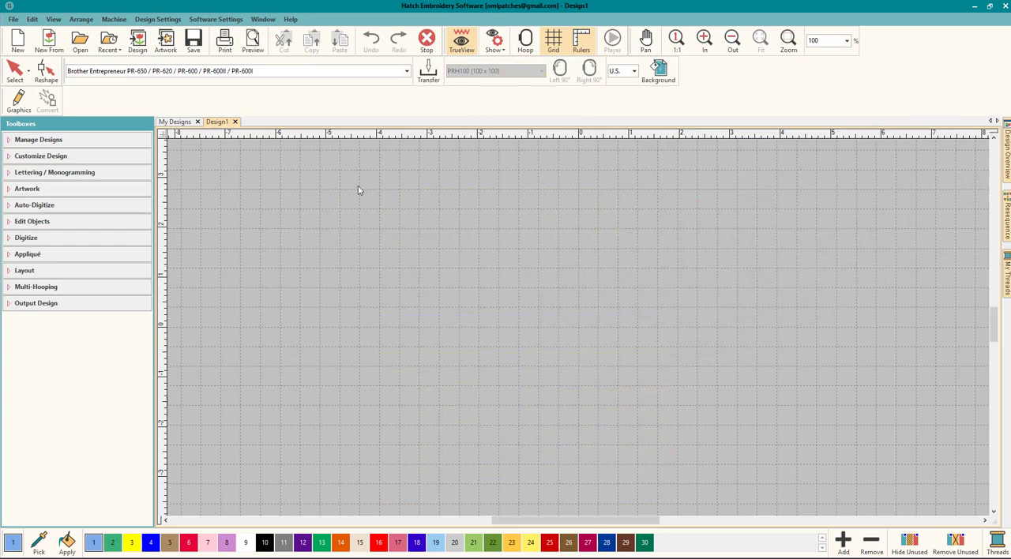
mouse_move(380, 188)
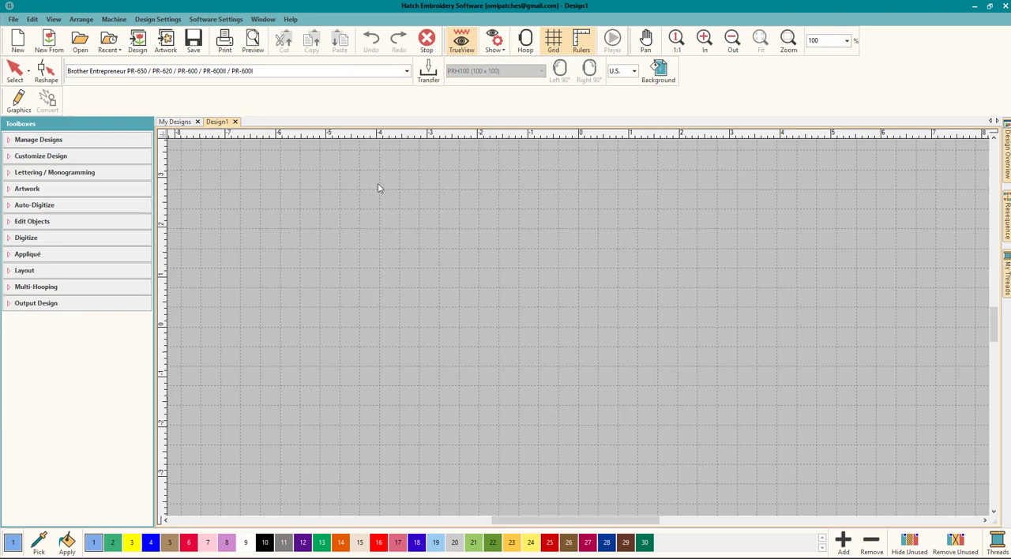
mouse_move(474, 215)
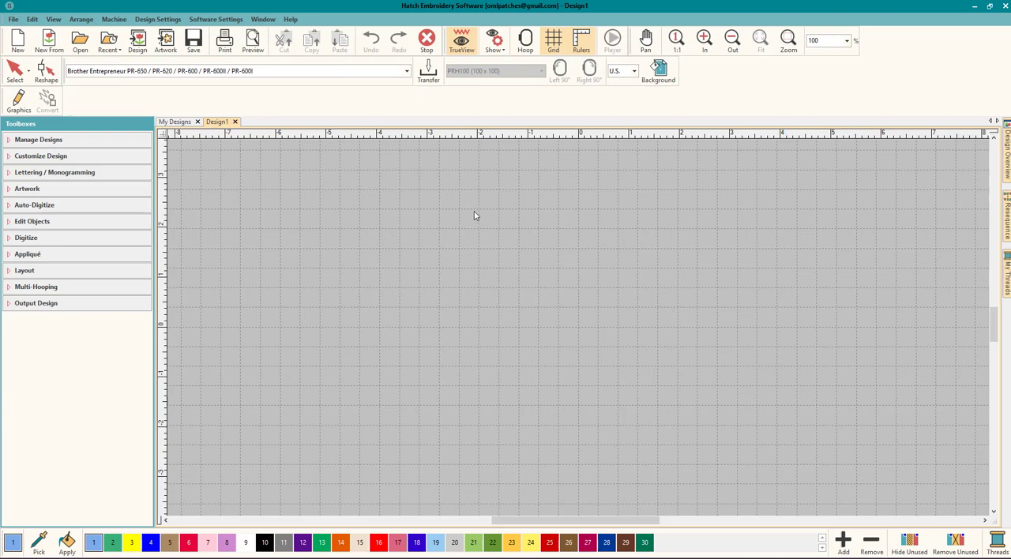
mouse_move(597, 224)
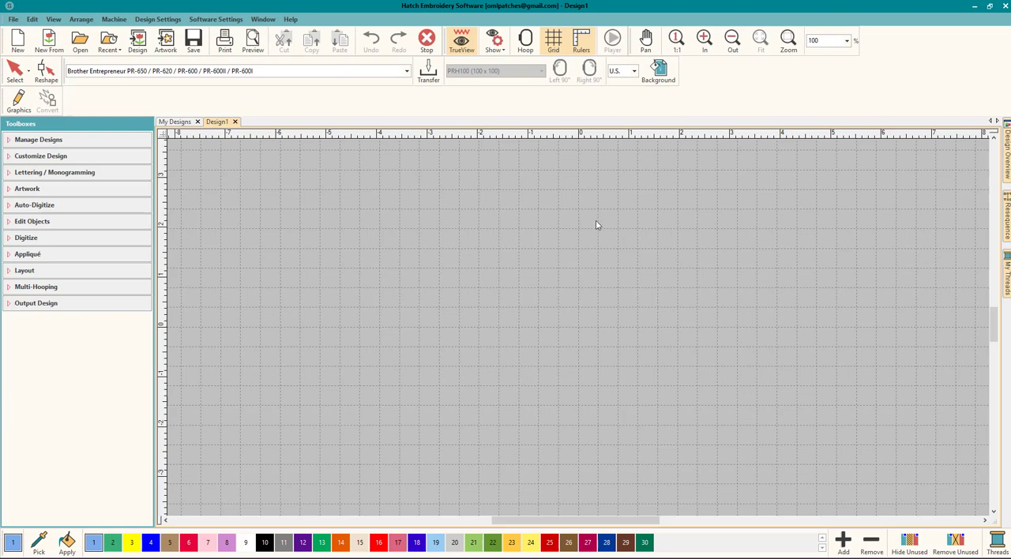
mouse_move(518, 194)
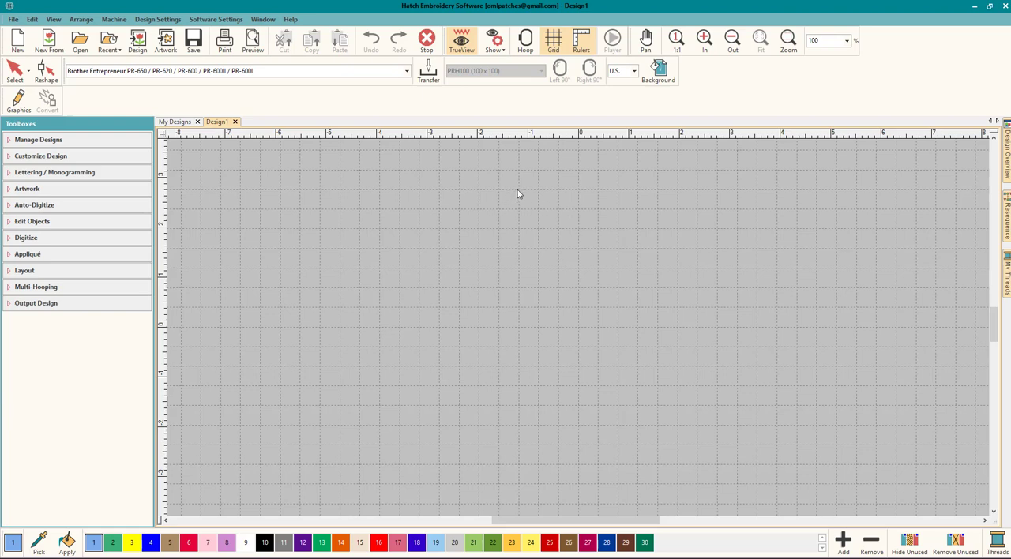
mouse_move(663, 169)
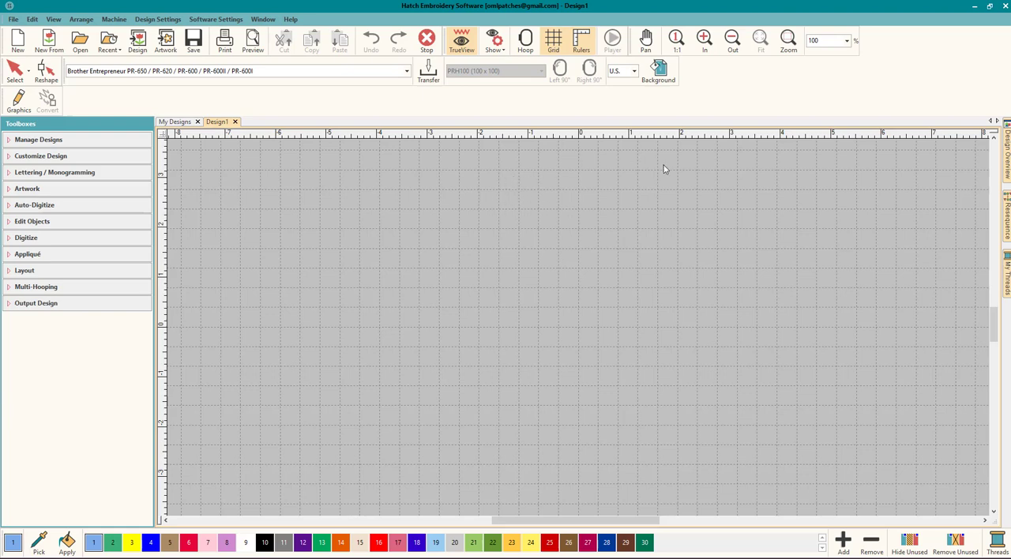
mouse_move(1000, 224)
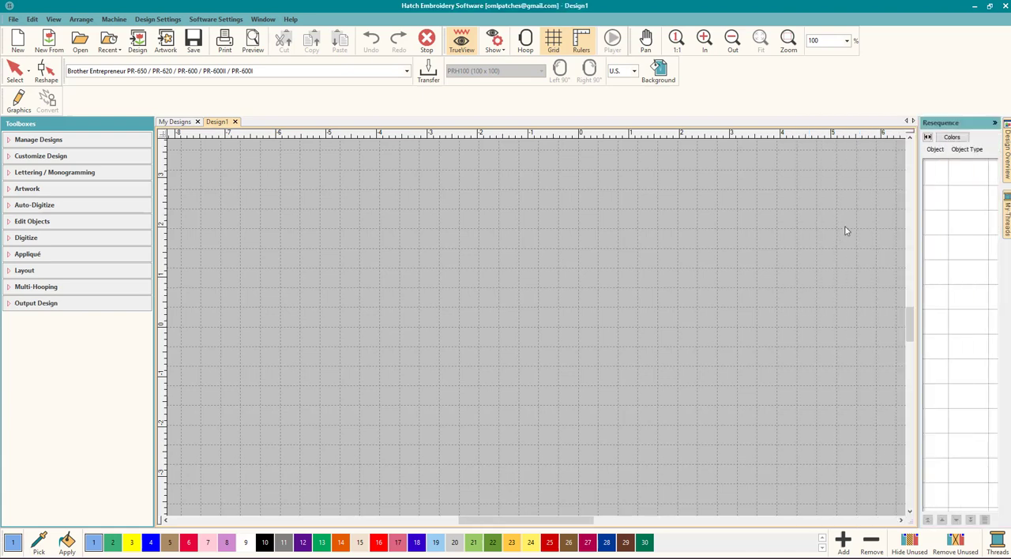
mouse_move(790, 221)
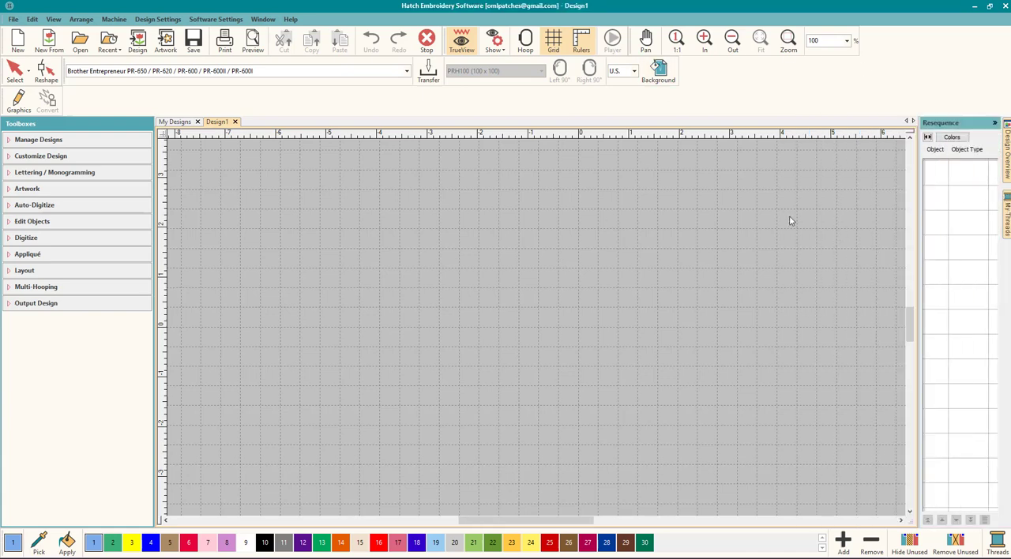
mouse_move(71, 172)
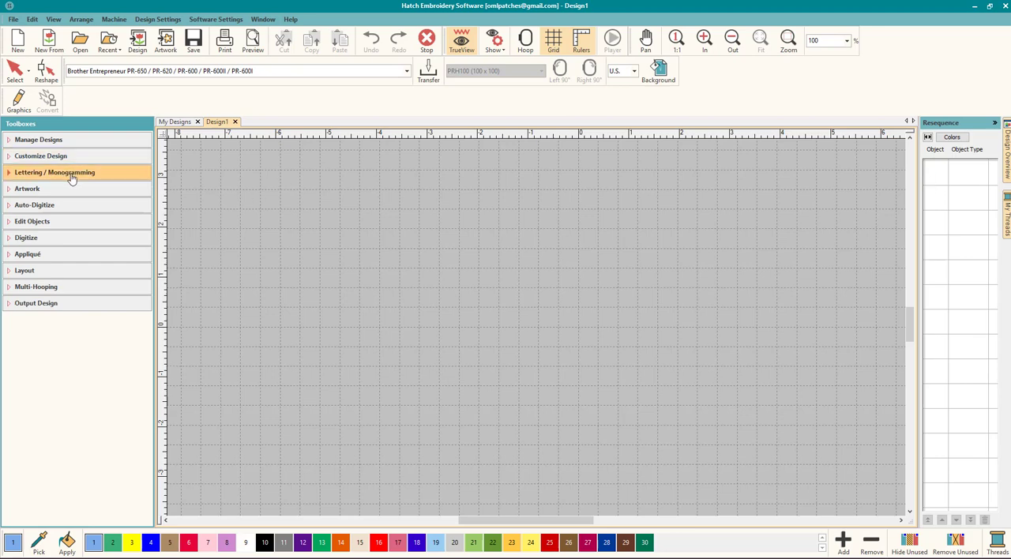
Step: Create a Lettering object with the text DME on the empty canvas
click(54, 172)
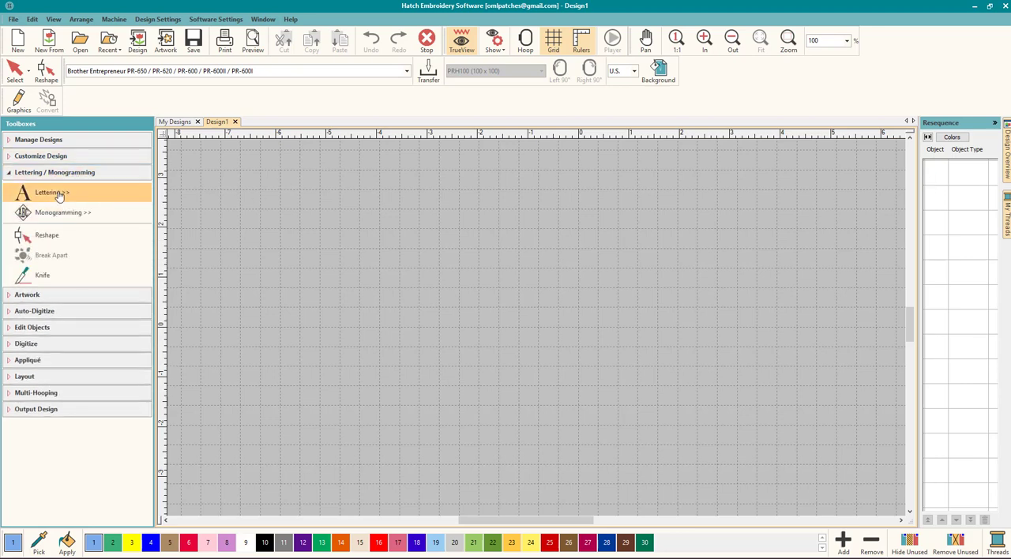
click(47, 191)
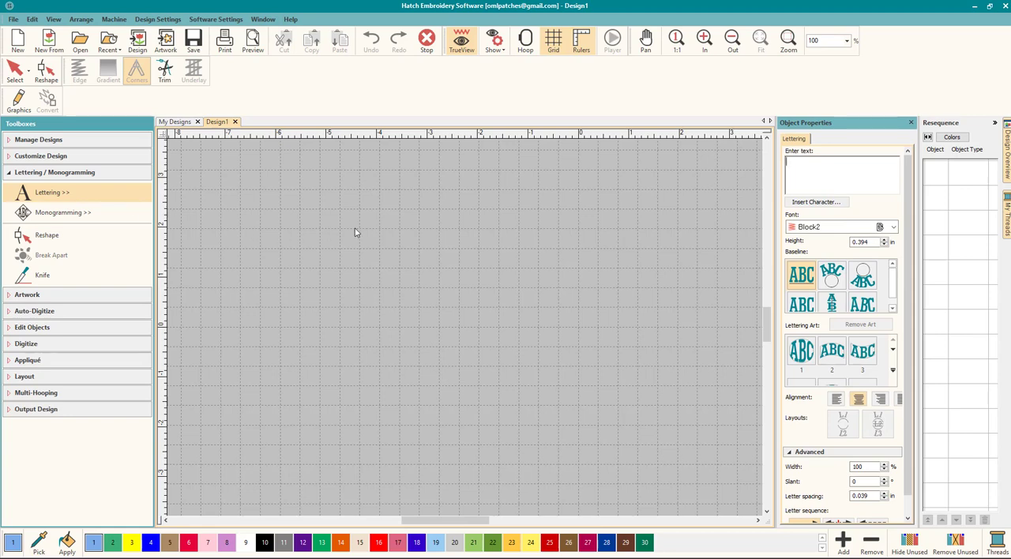
click(819, 174)
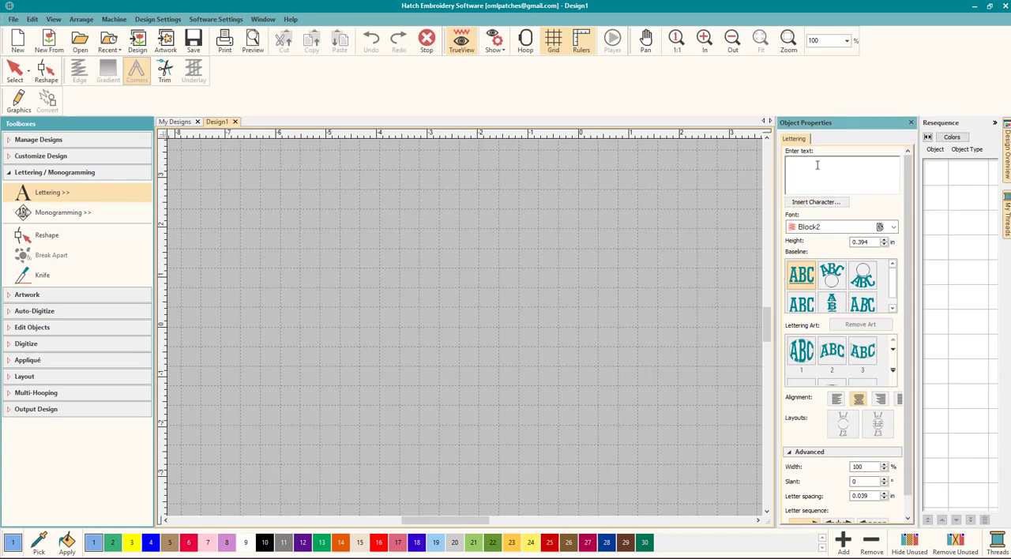
text(D\m)
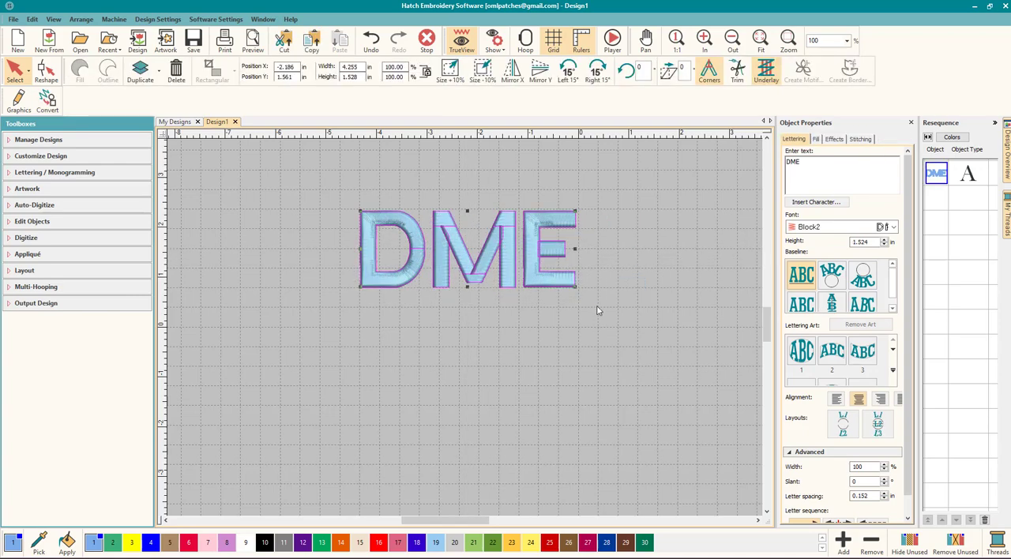
click(461, 39)
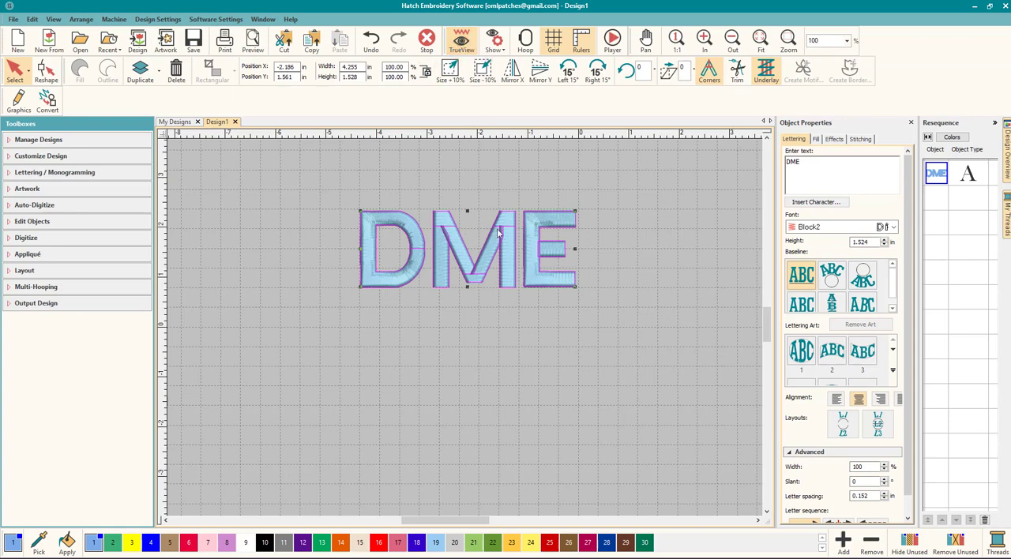
Step: Toggle TrueView to check the DME stitches up close, ending in flat stitch view of the whole word
click(461, 40)
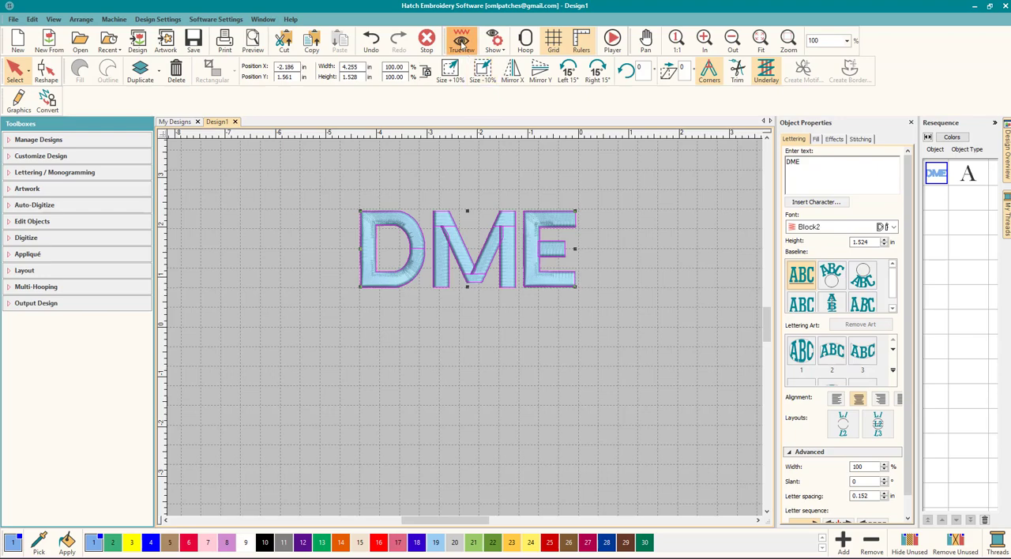
click(462, 39)
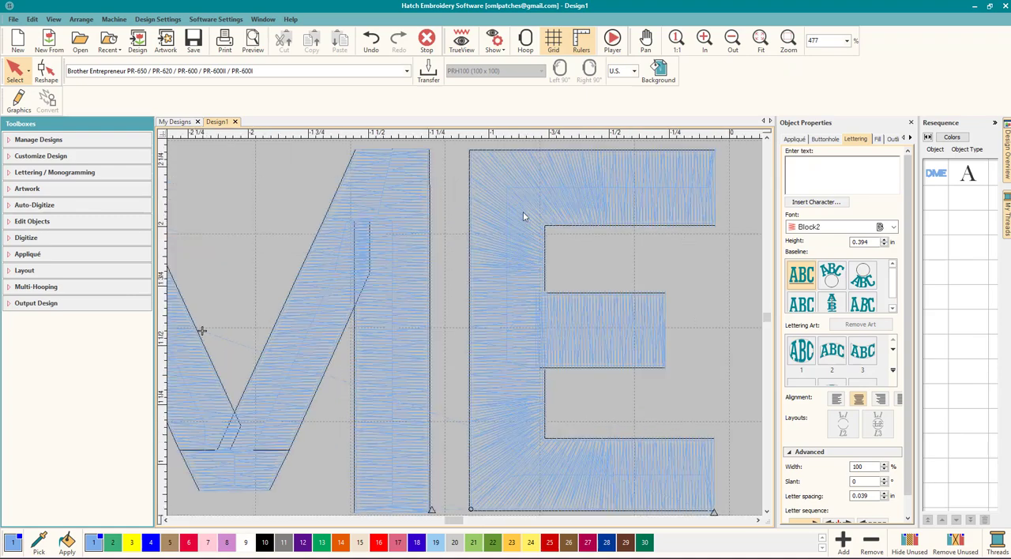
click(461, 39)
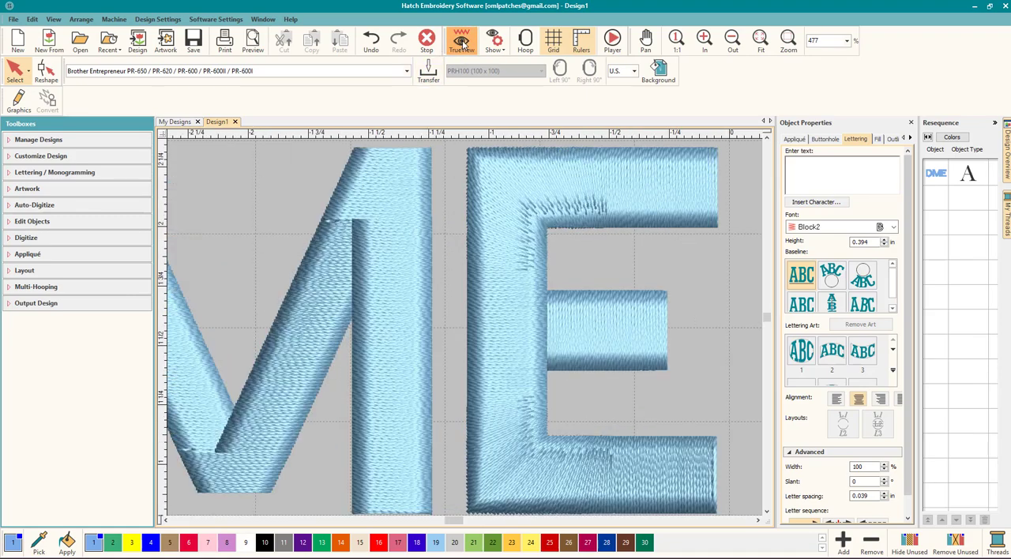
click(461, 39)
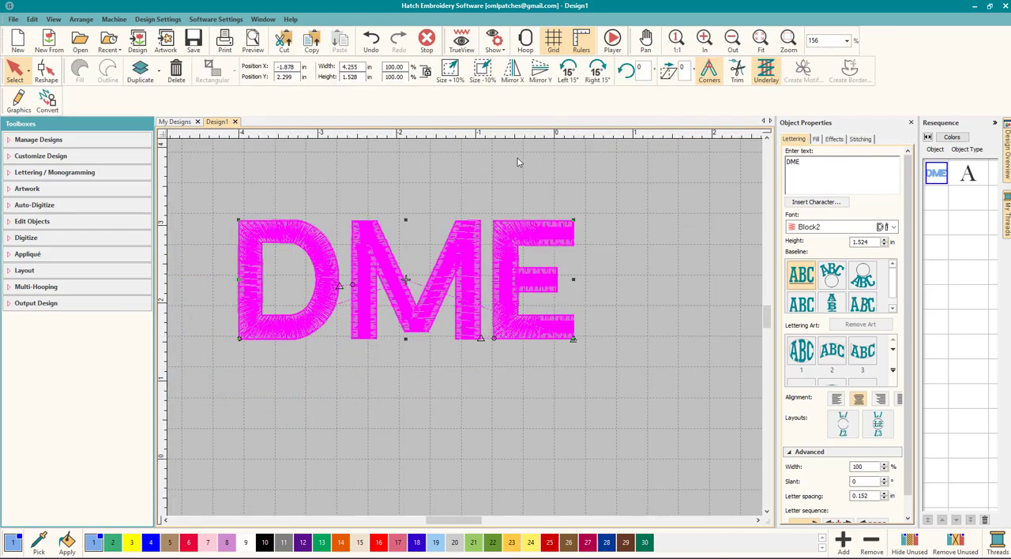
click(461, 40)
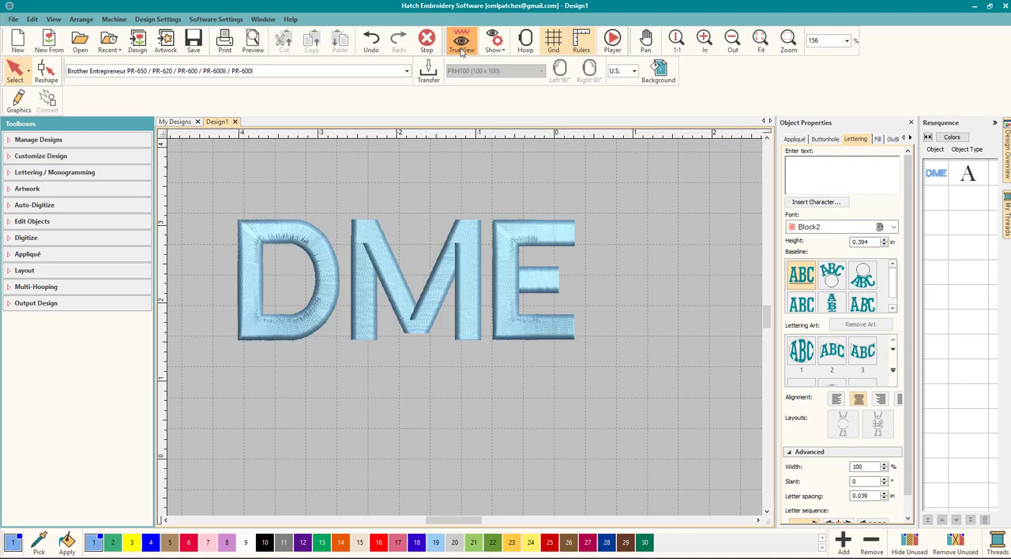
click(461, 41)
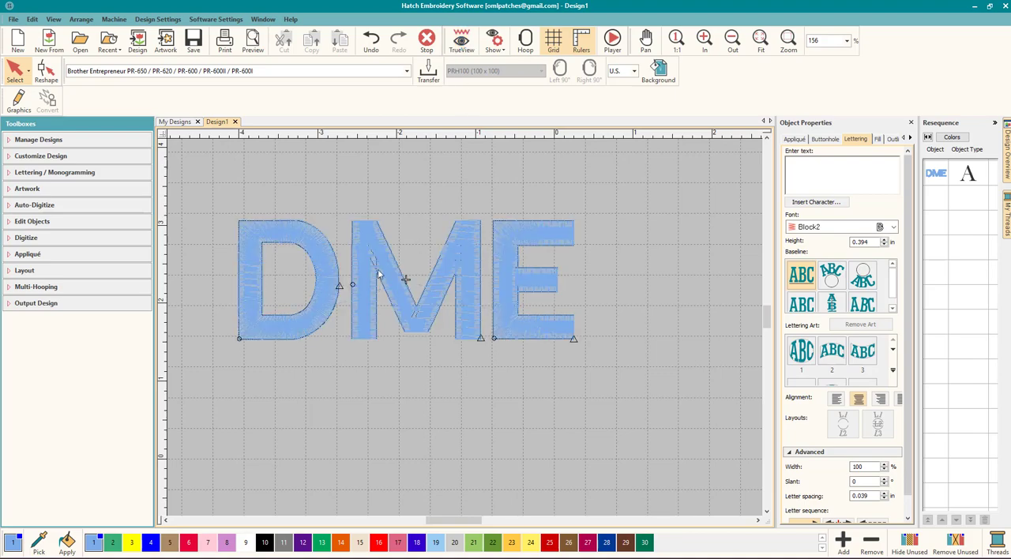
mouse_move(477, 311)
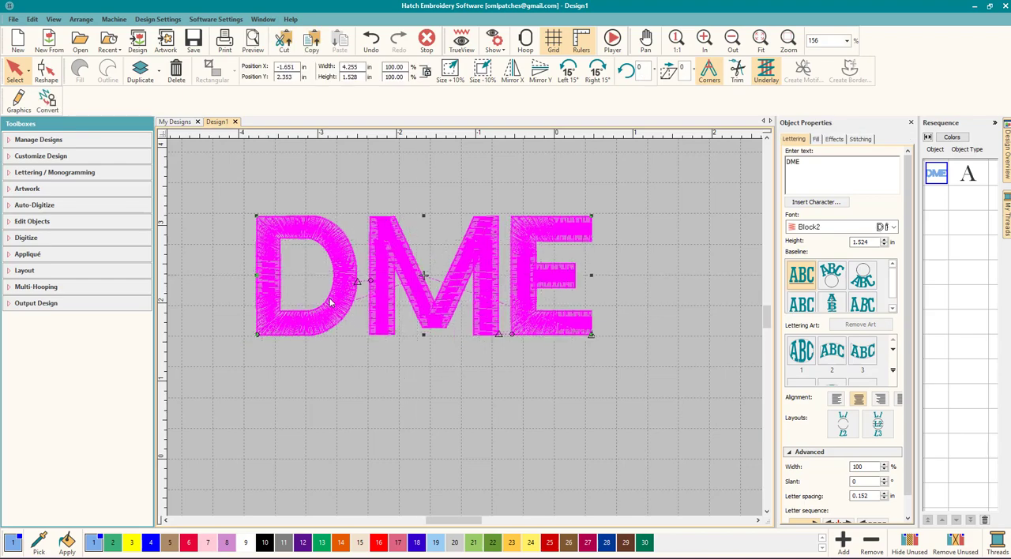
mouse_move(525, 40)
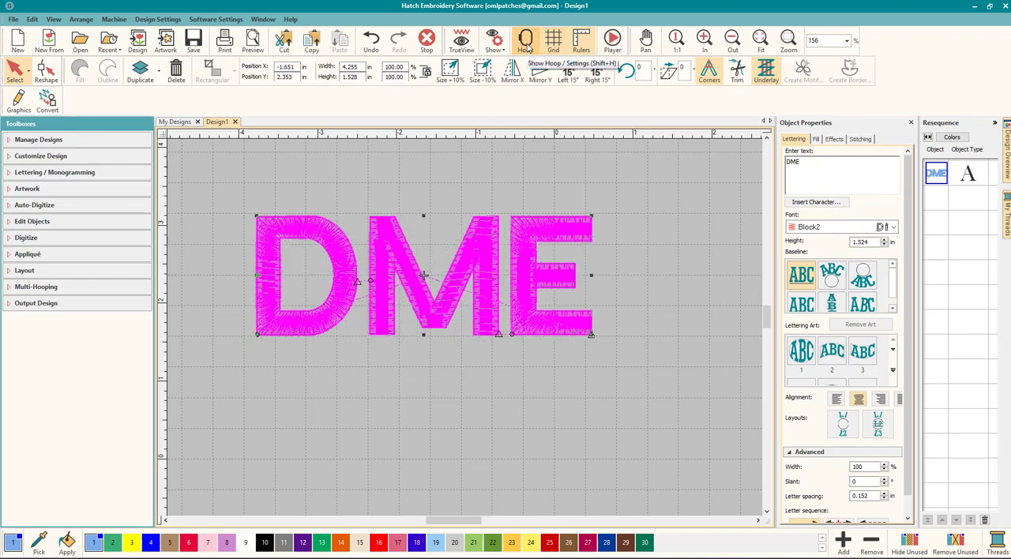
Step: Show the hoop, confirm the 100 x 100 hoop in Machine & Hoop settings, and shrink DME inside it
click(524, 39)
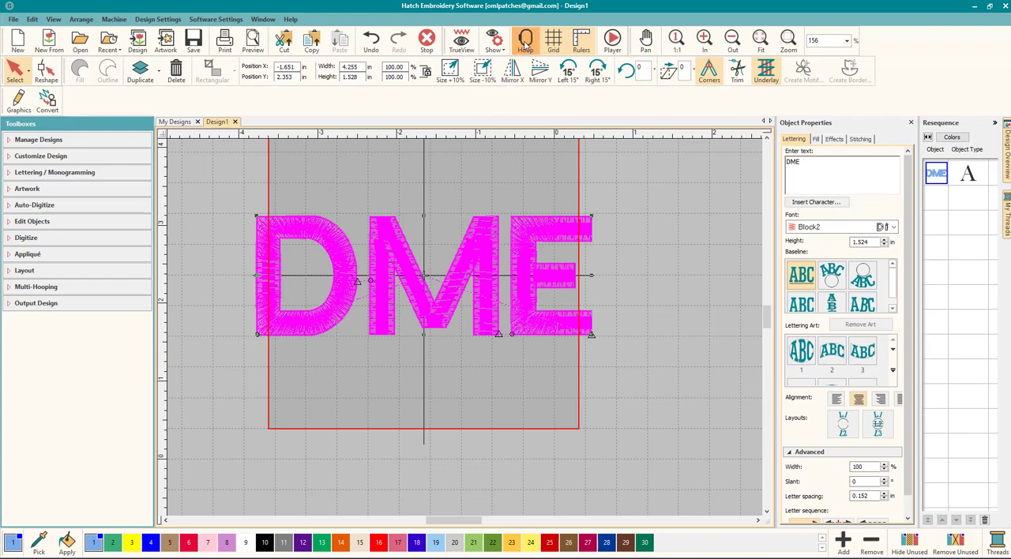
click(524, 38)
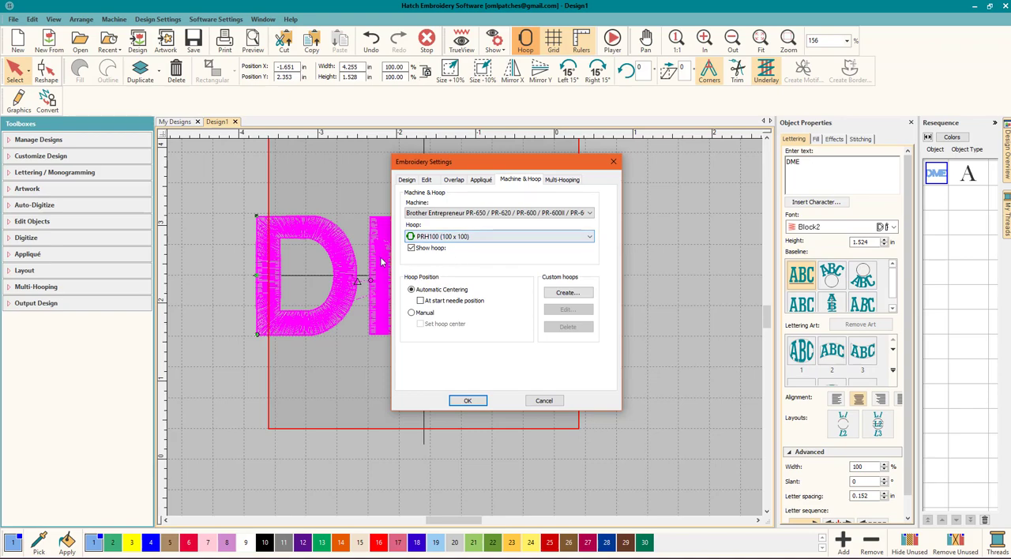
click(468, 401)
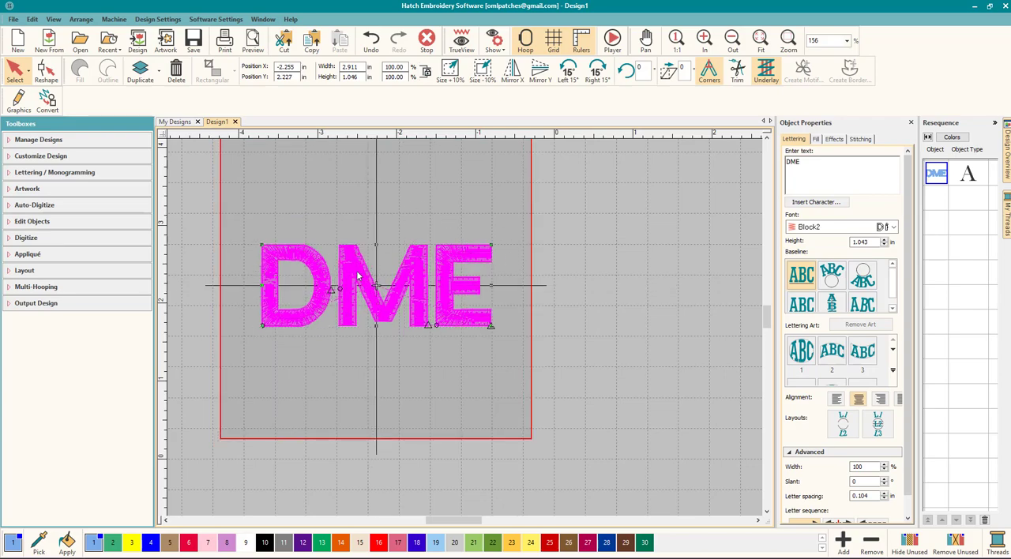
drag(376, 284, 387, 288)
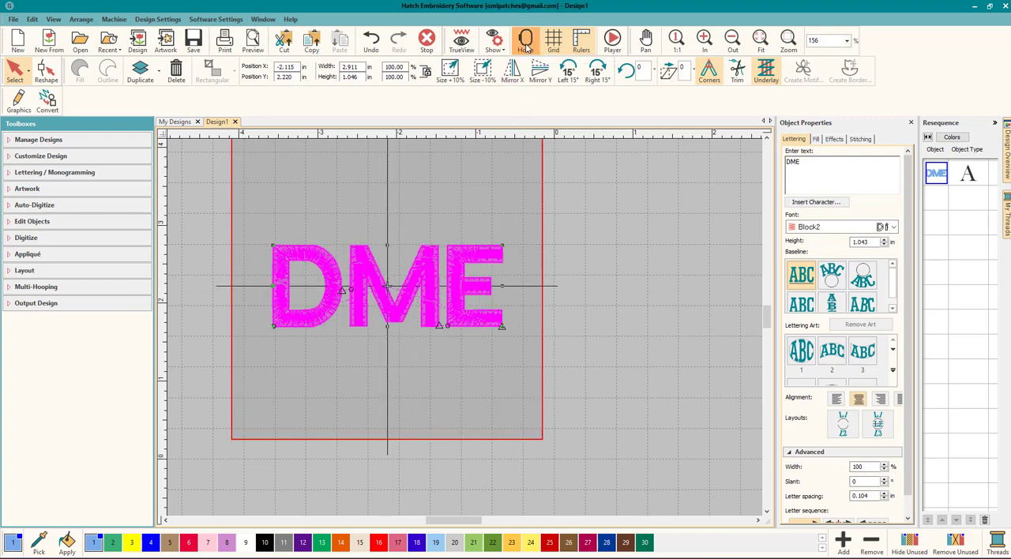
Step: Set Hoop Position to Manual and drag the DME lettering to the hoop centre
click(524, 40)
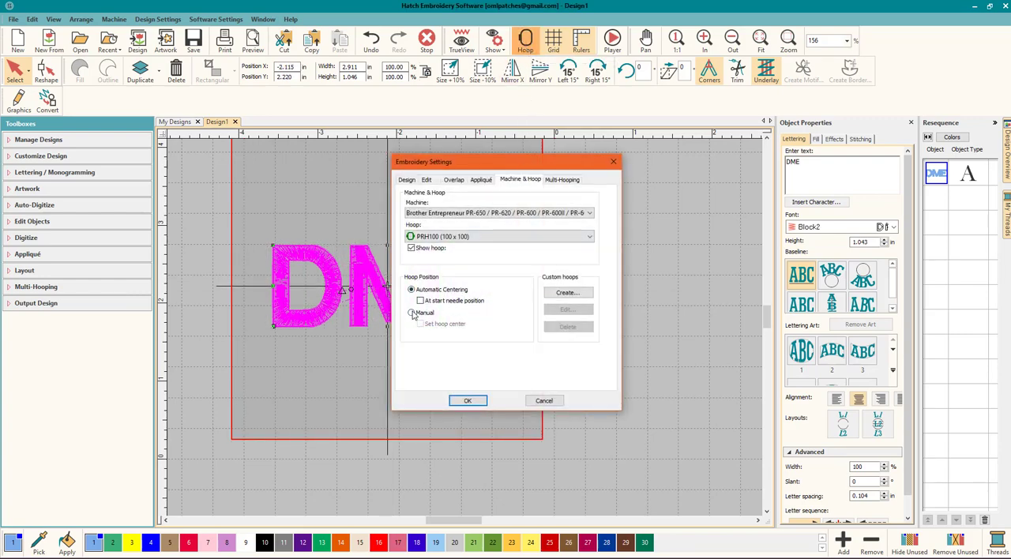
click(410, 289)
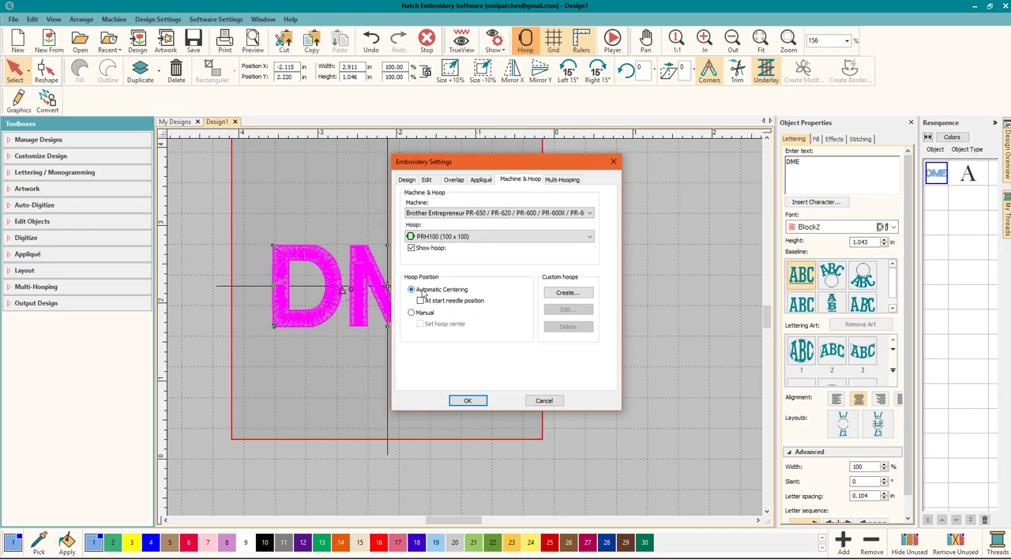
click(411, 313)
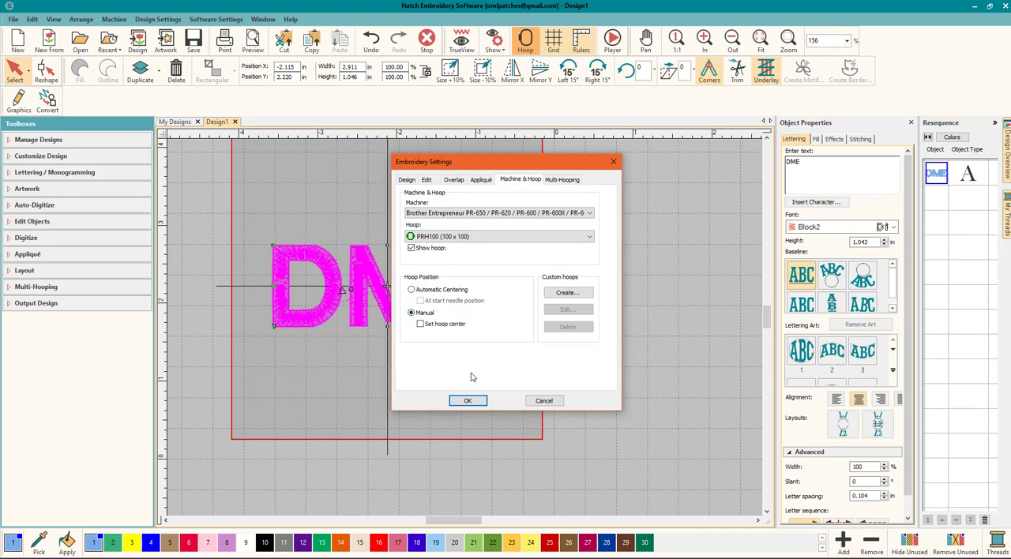
click(467, 401)
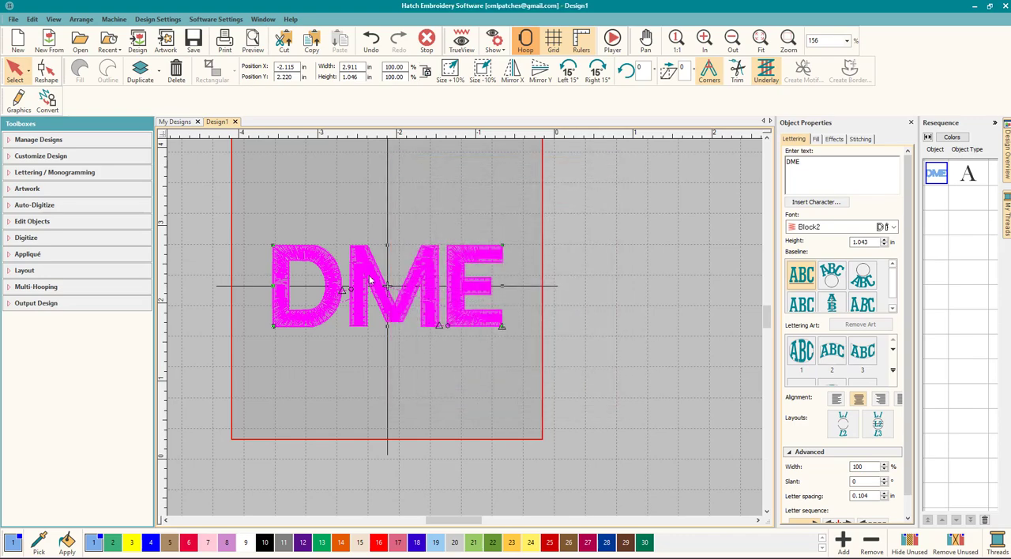
drag(387, 292, 372, 218)
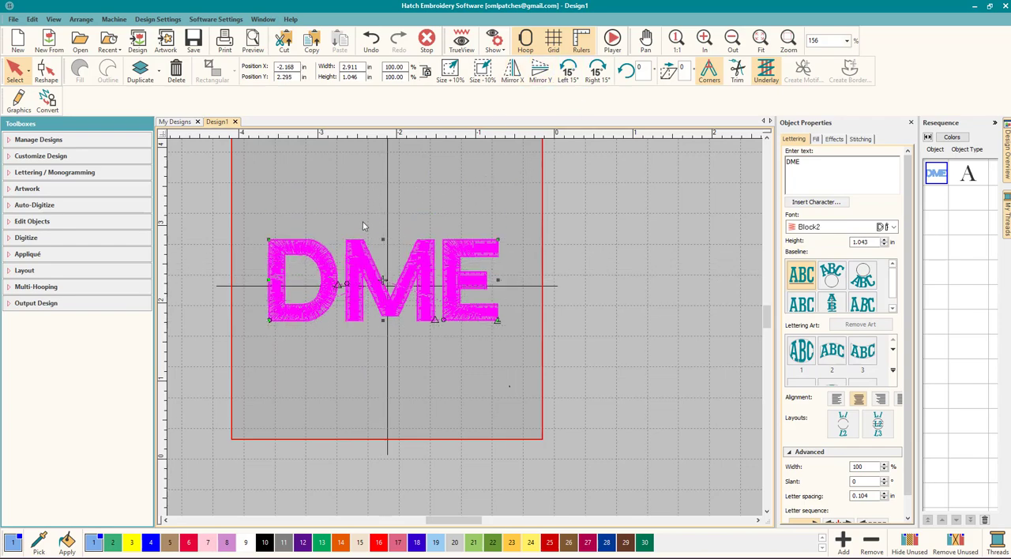
mouse_move(240, 158)
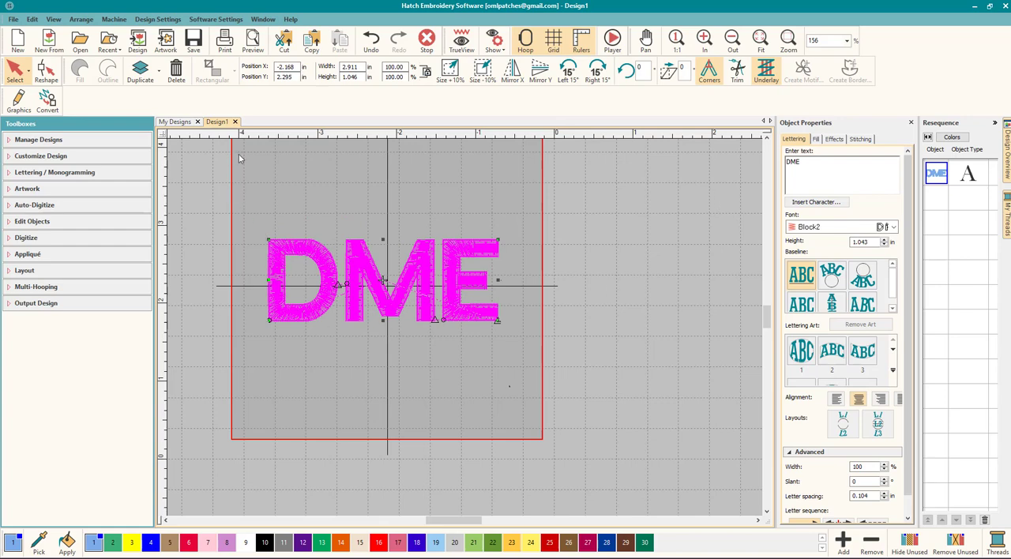
mouse_move(218, 113)
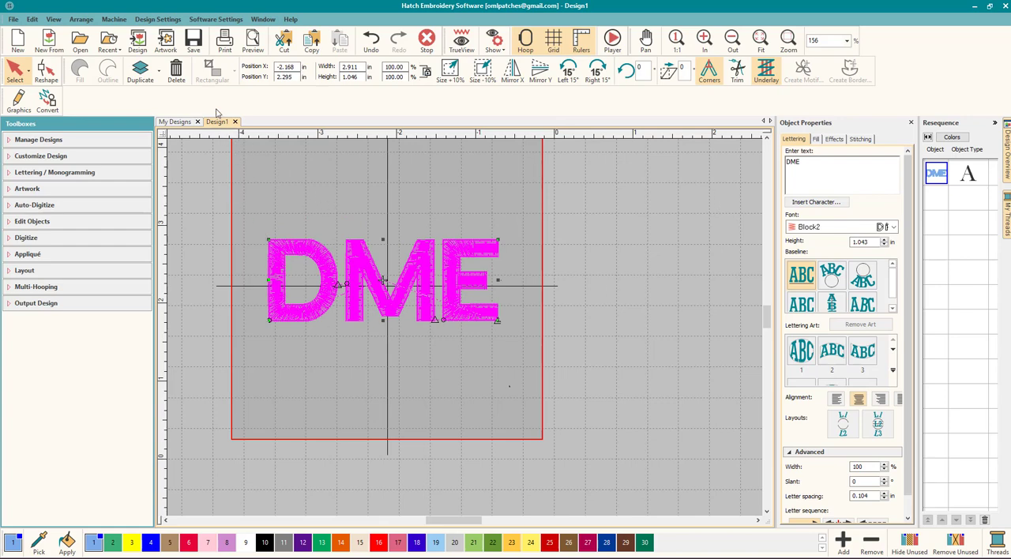
mouse_move(230, 114)
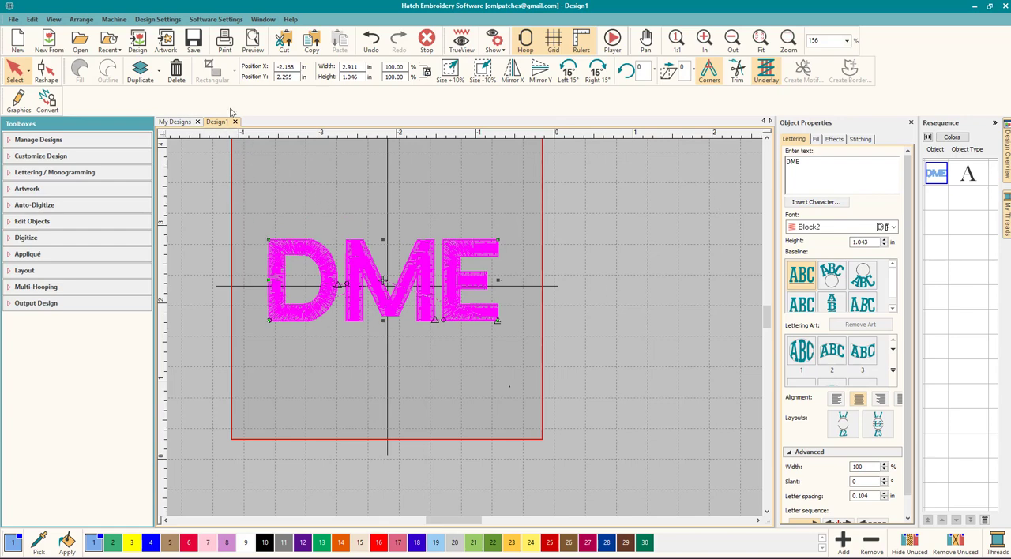
mouse_move(138, 39)
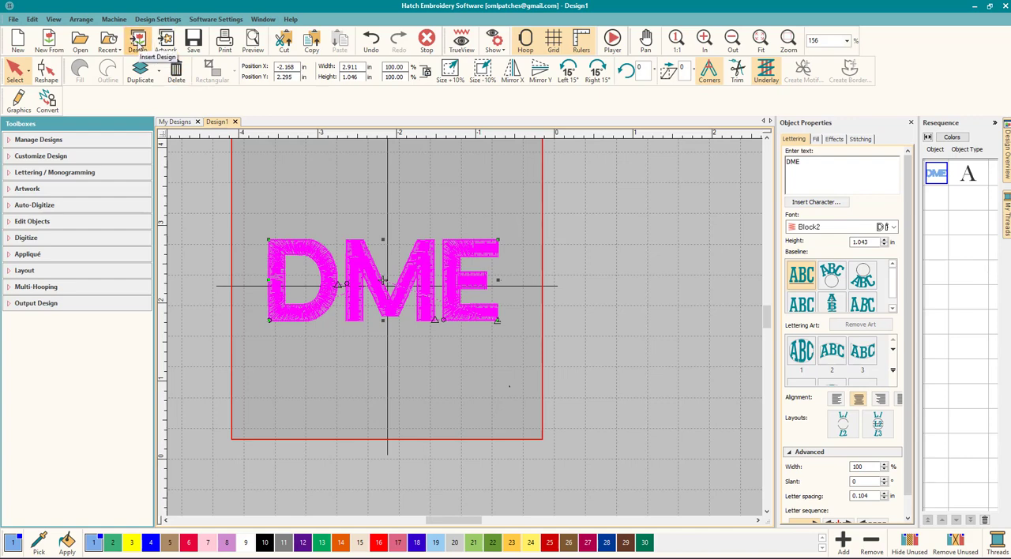
mouse_move(137, 39)
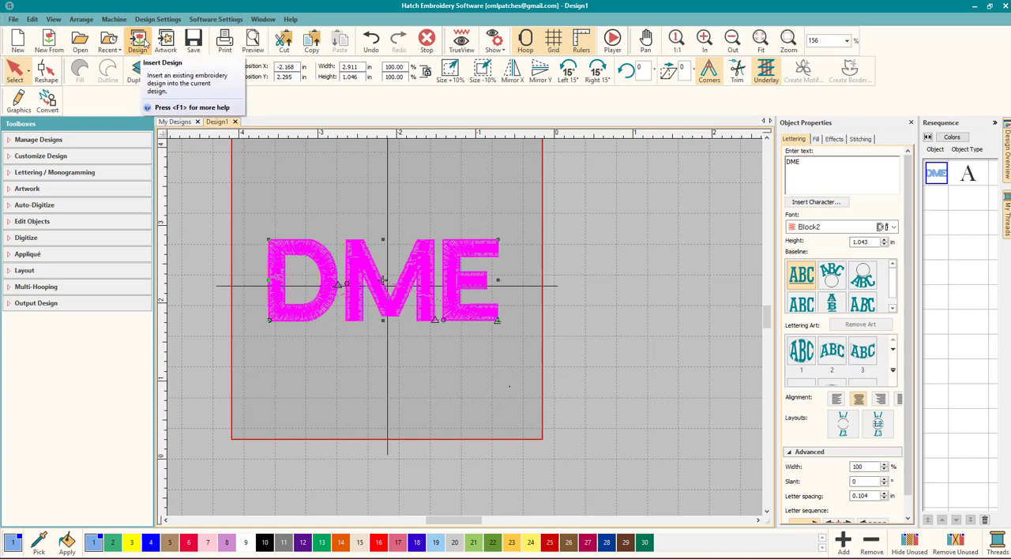
Step: Bring up Insert Artwork to choose the snowman doodle JPG from the Embroidery folder
click(165, 42)
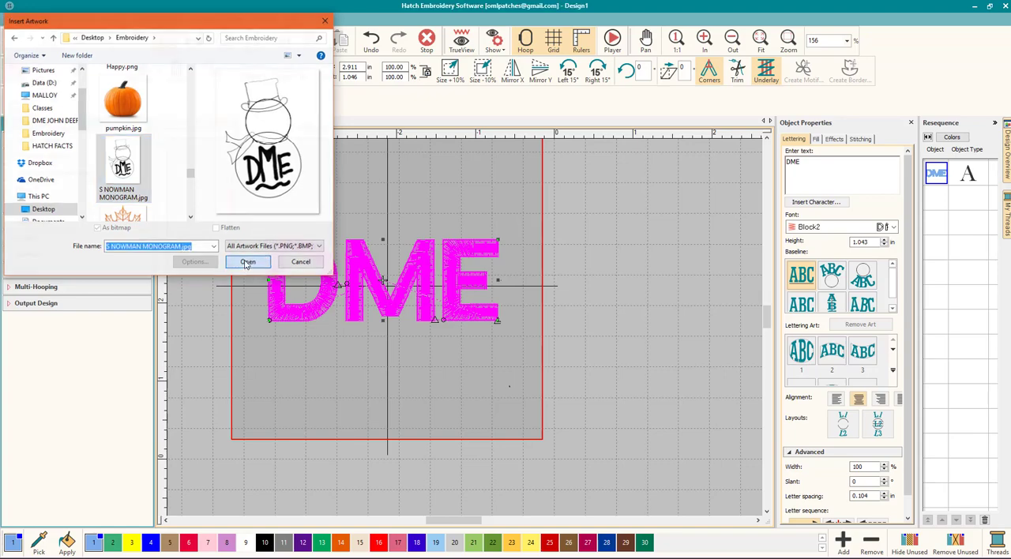
Step: Insert the snowman doodle artwork beside DME and enlarge it toward the hoop edge
click(246, 263)
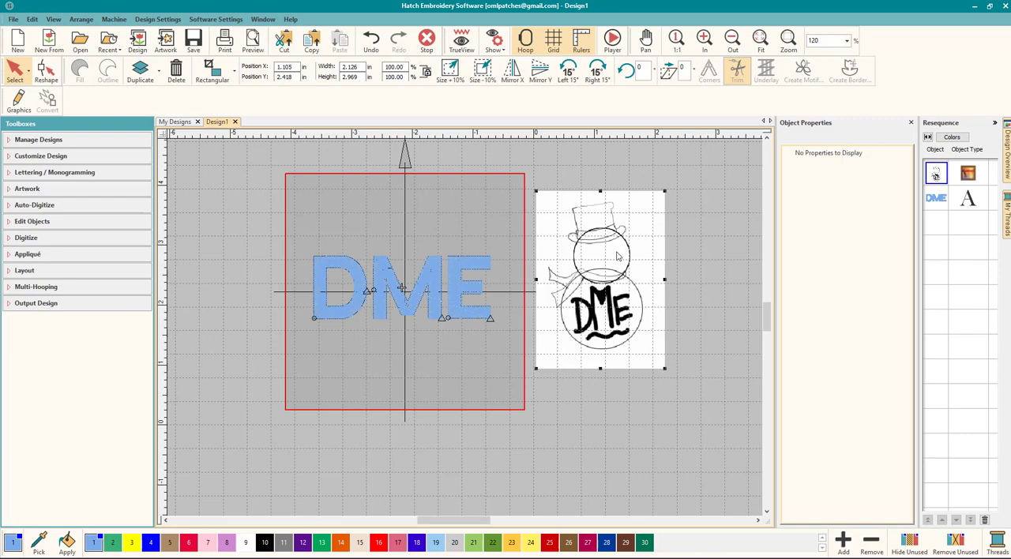
mouse_move(606, 272)
text(3.000)
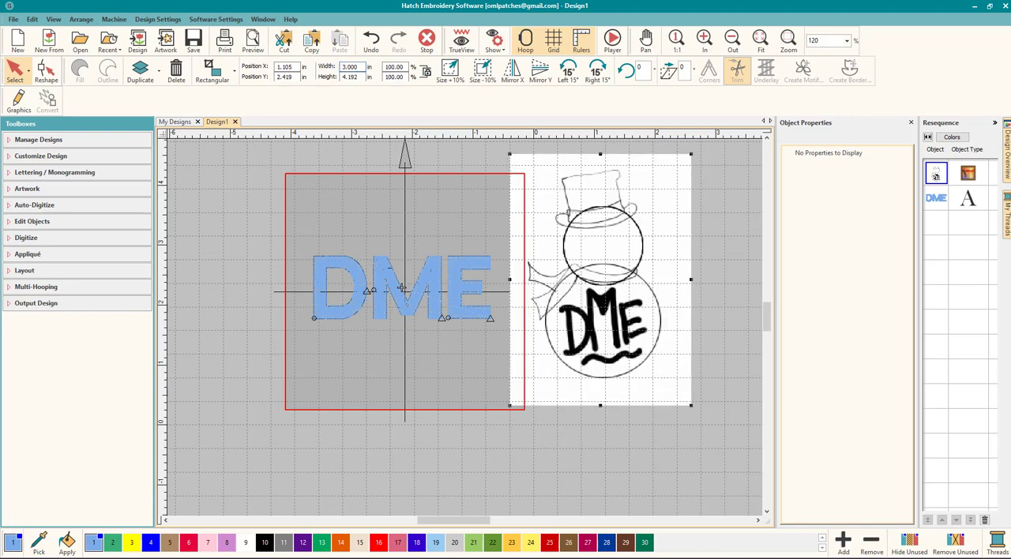
click(351, 66)
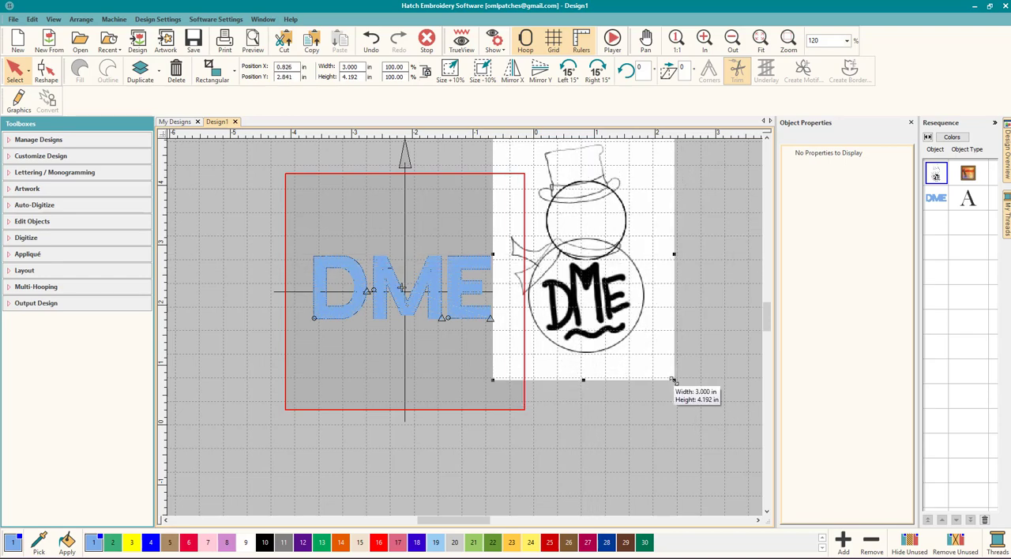
drag(673, 379, 692, 405)
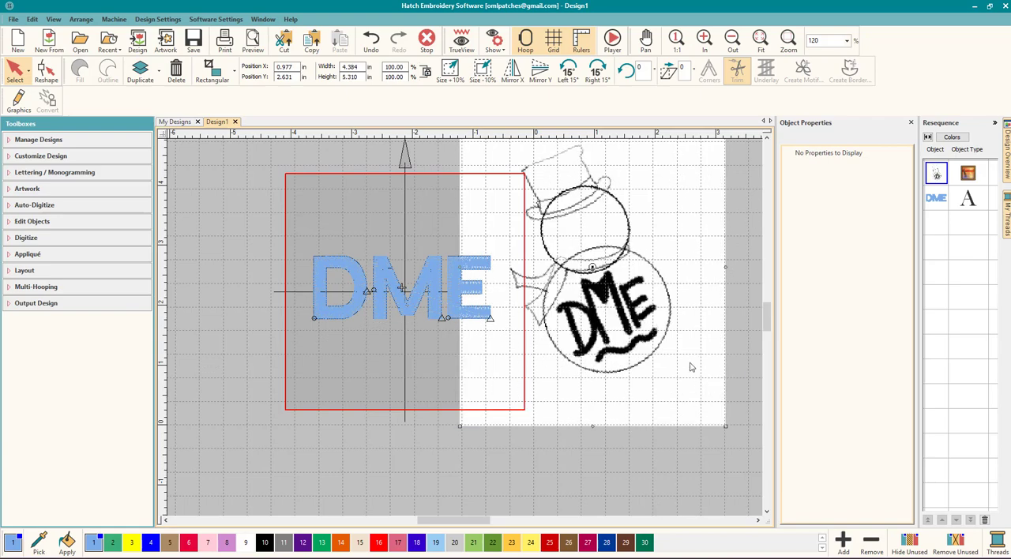
mouse_move(692, 379)
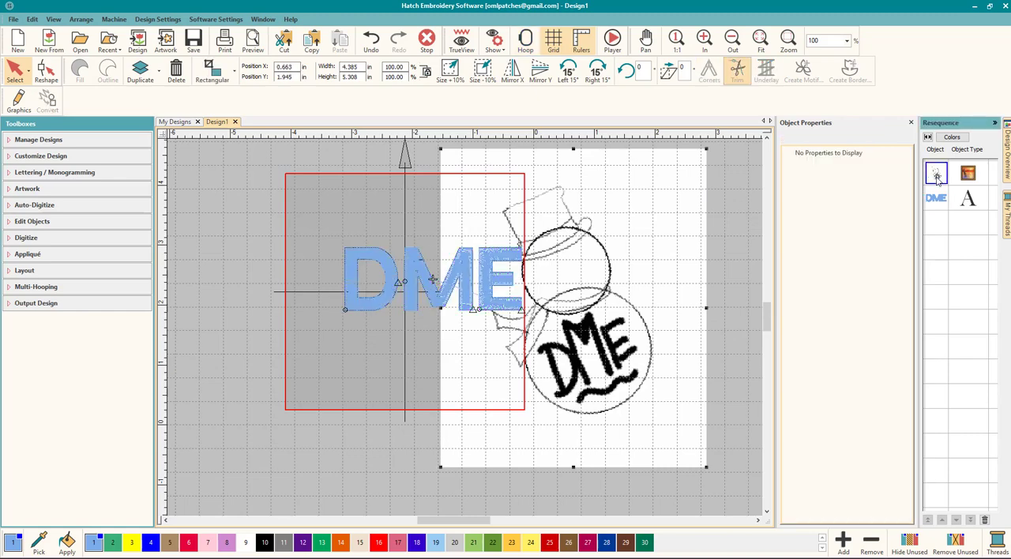
Step: Lock the snowman artwork in place via its right-click menu
right_click(935, 174)
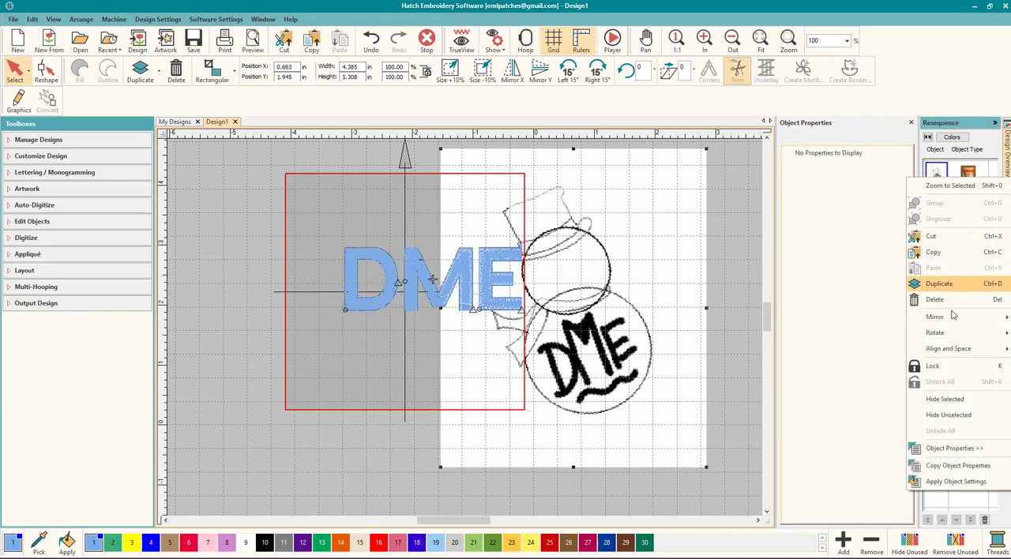
mouse_move(957, 365)
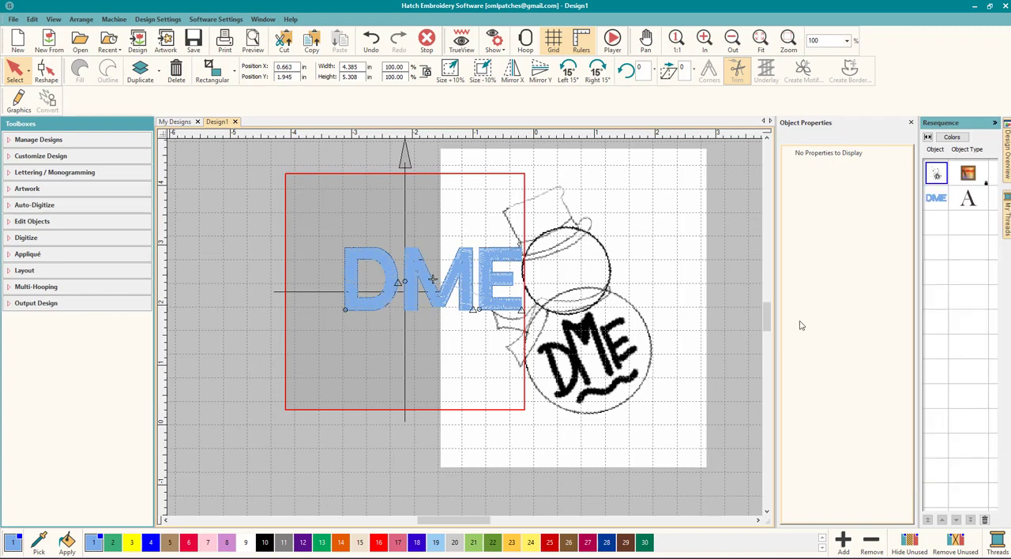
mouse_move(916, 194)
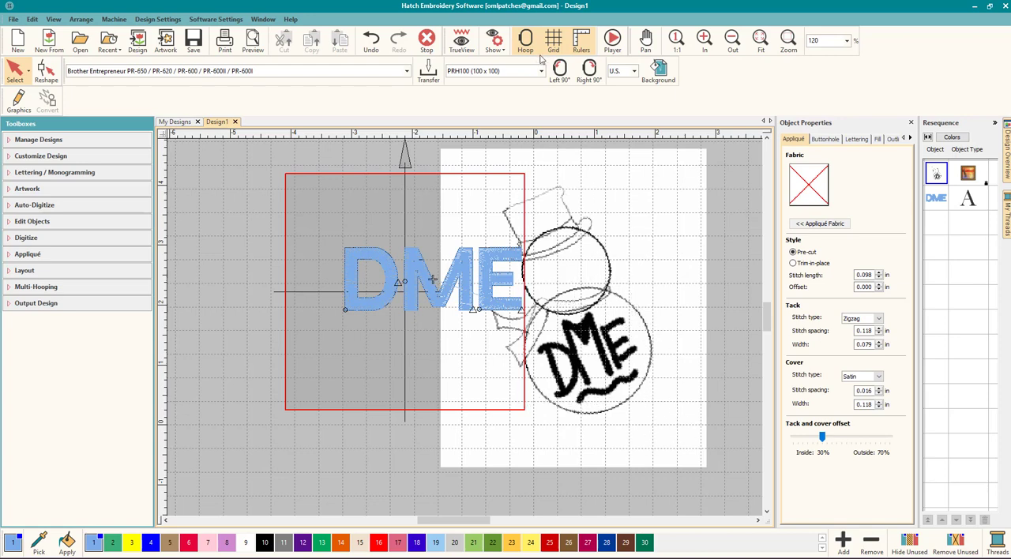
click(553, 40)
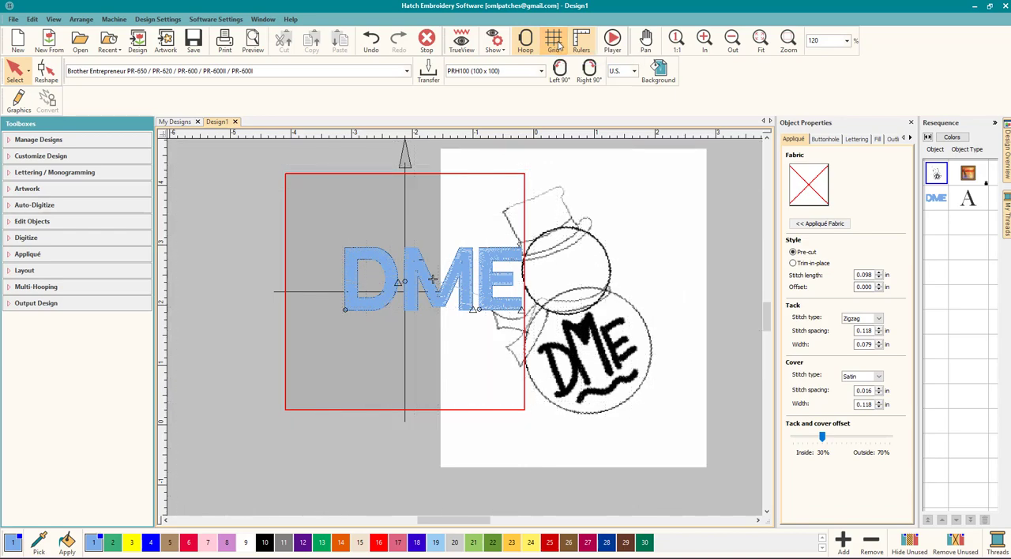
click(552, 40)
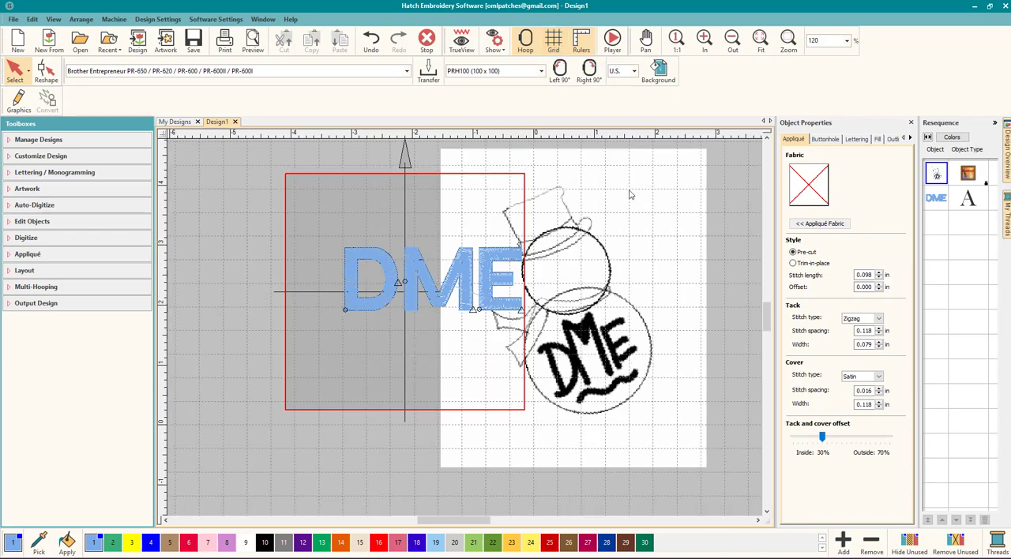
mouse_move(654, 218)
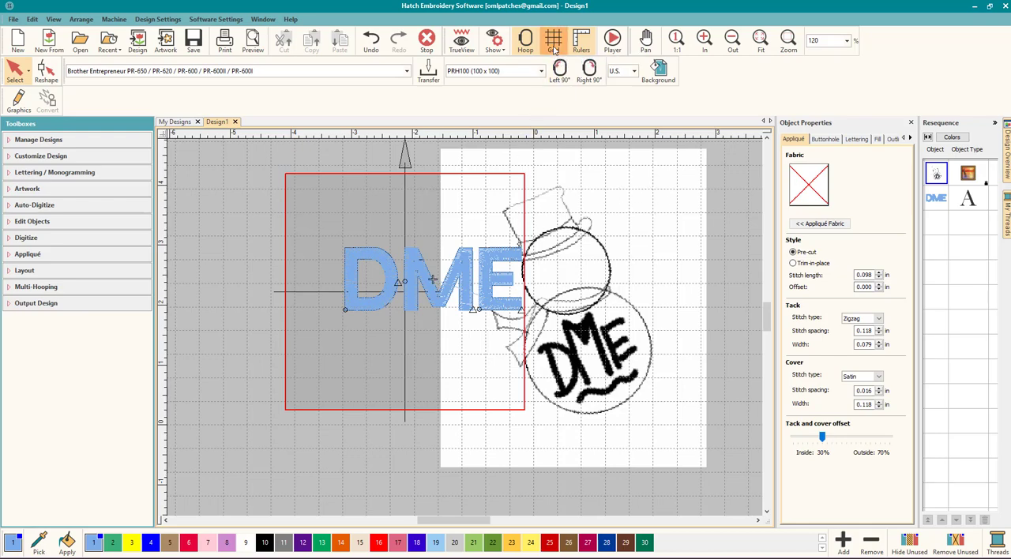
click(553, 39)
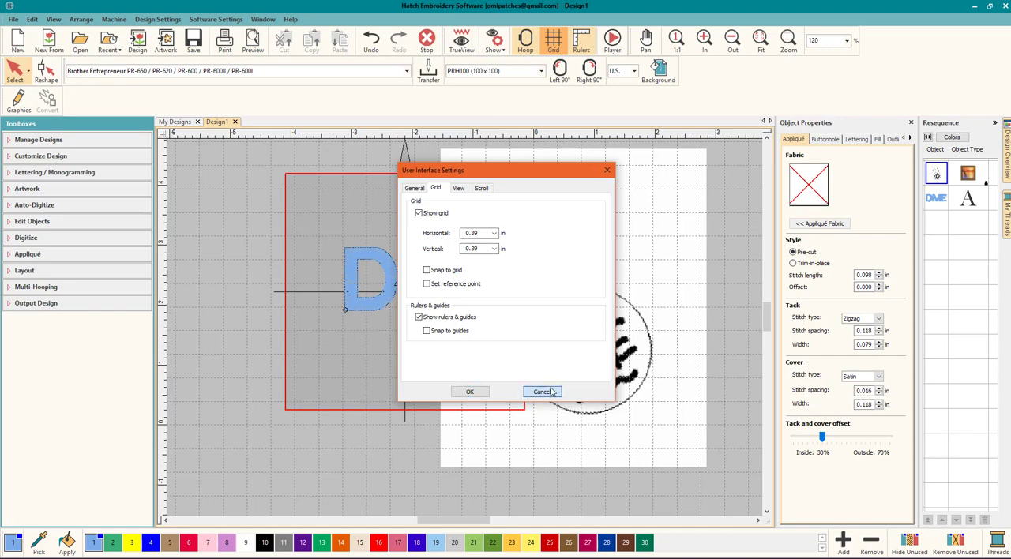
click(542, 392)
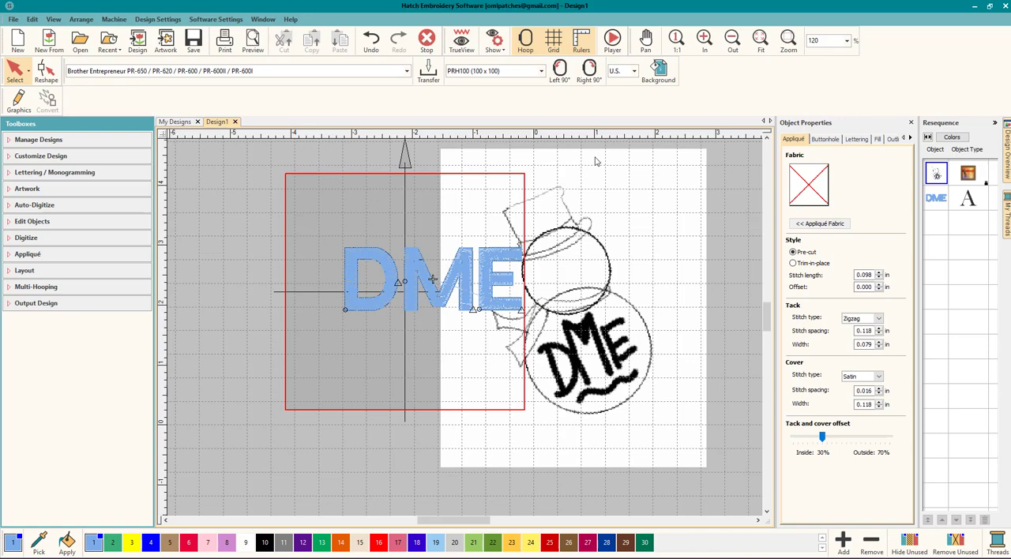
mouse_move(555, 136)
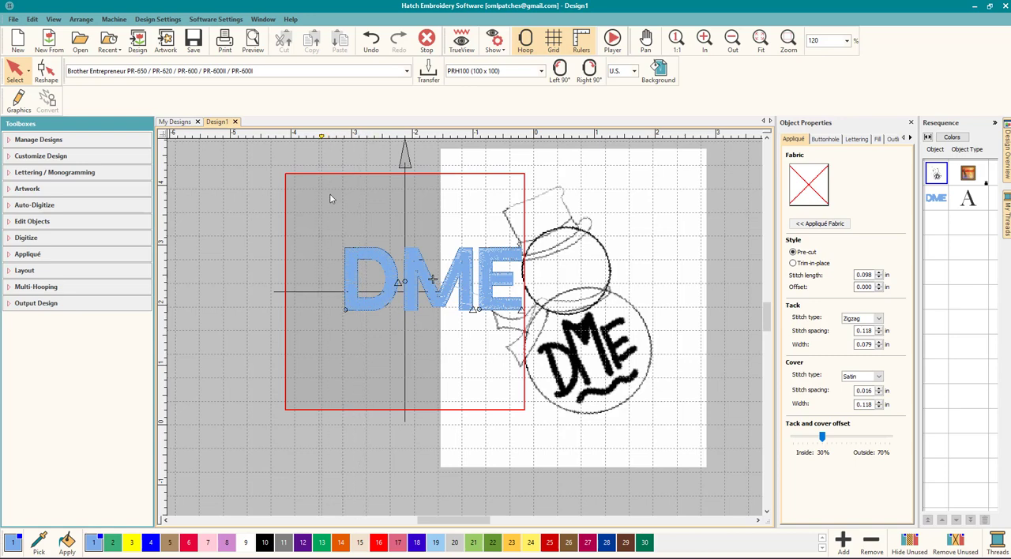
mouse_move(322, 140)
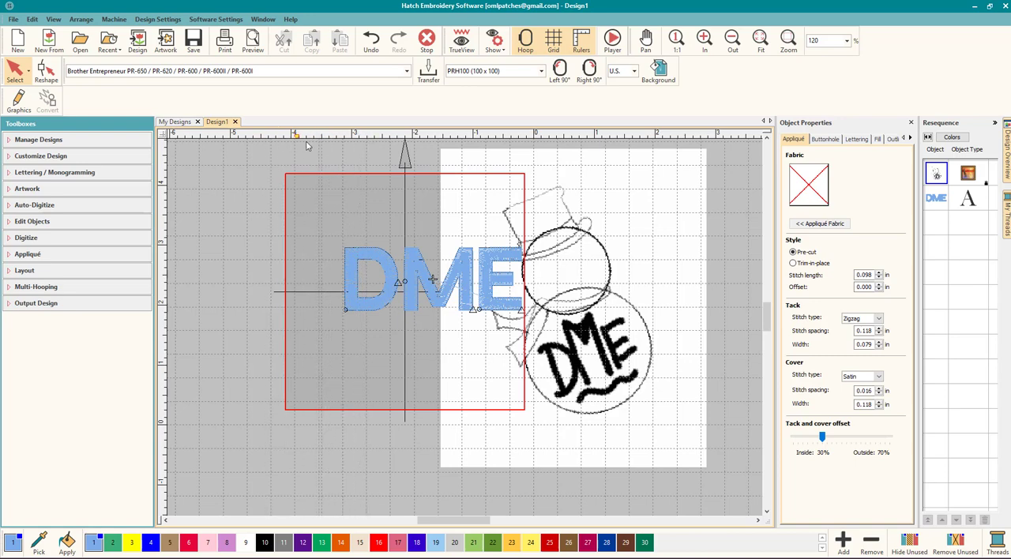
mouse_move(245, 272)
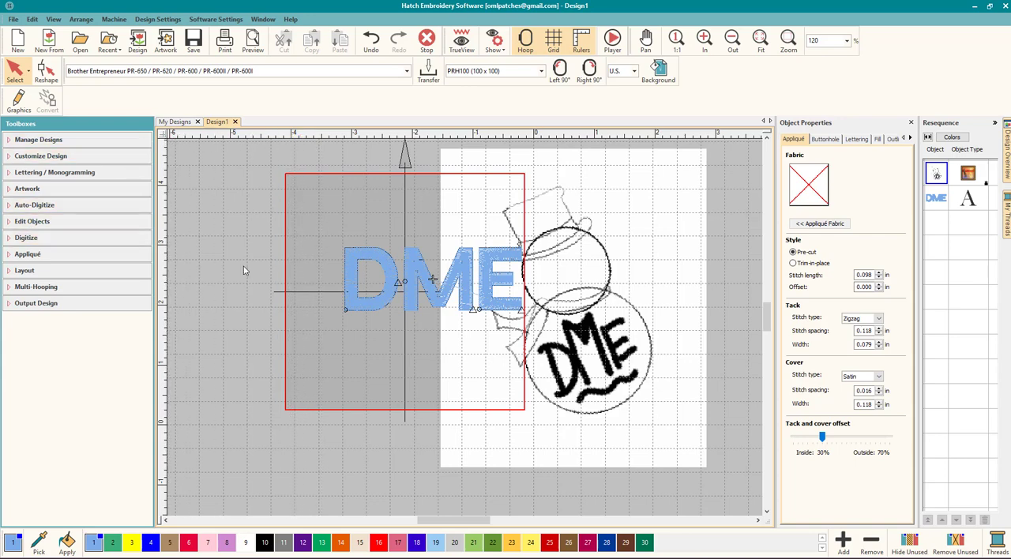
mouse_move(460, 284)
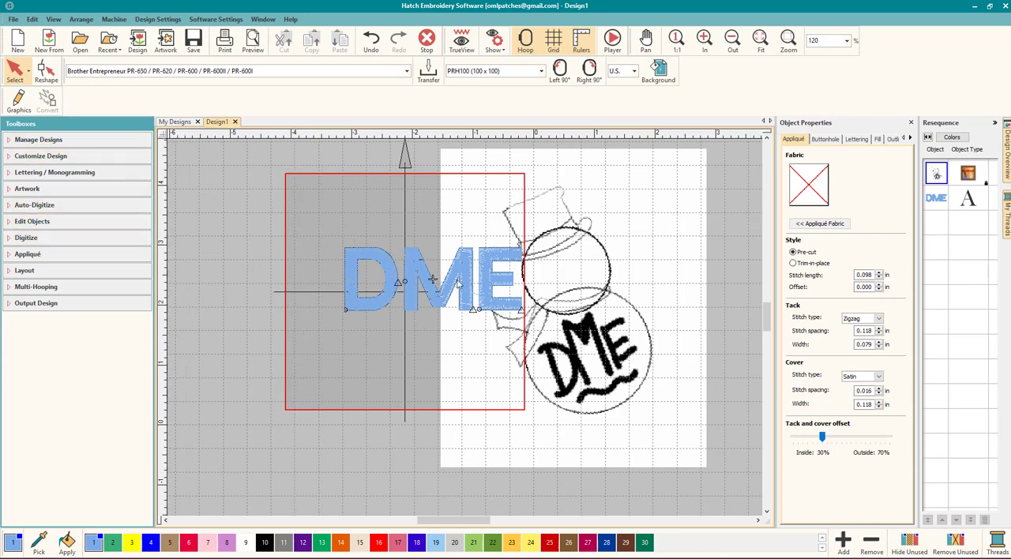
mouse_move(635, 247)
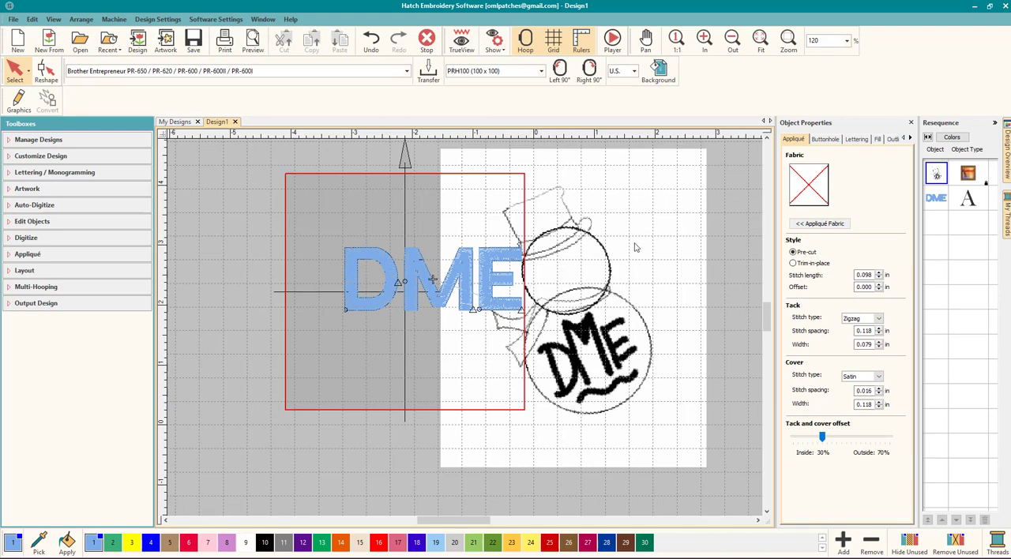
mouse_move(534, 280)
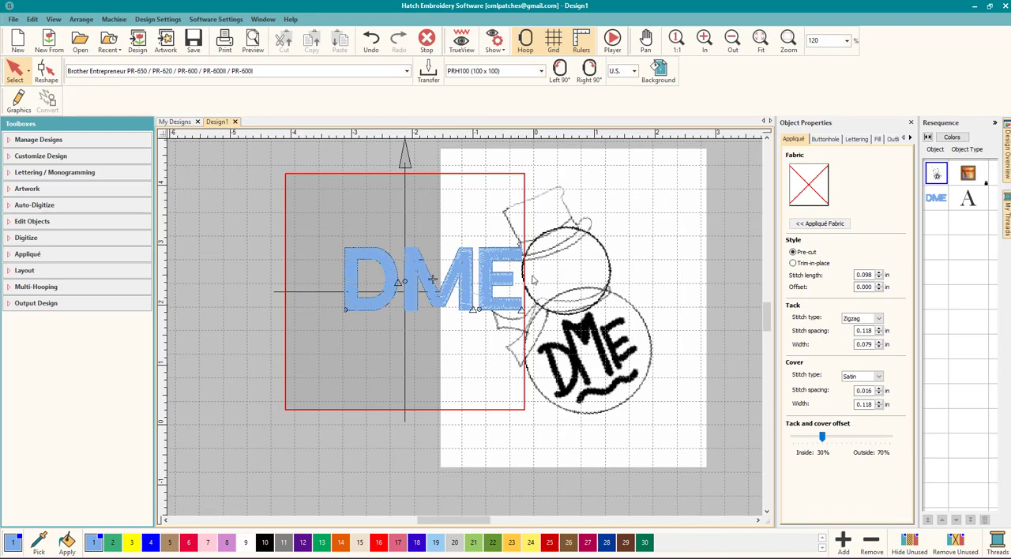
click(408, 276)
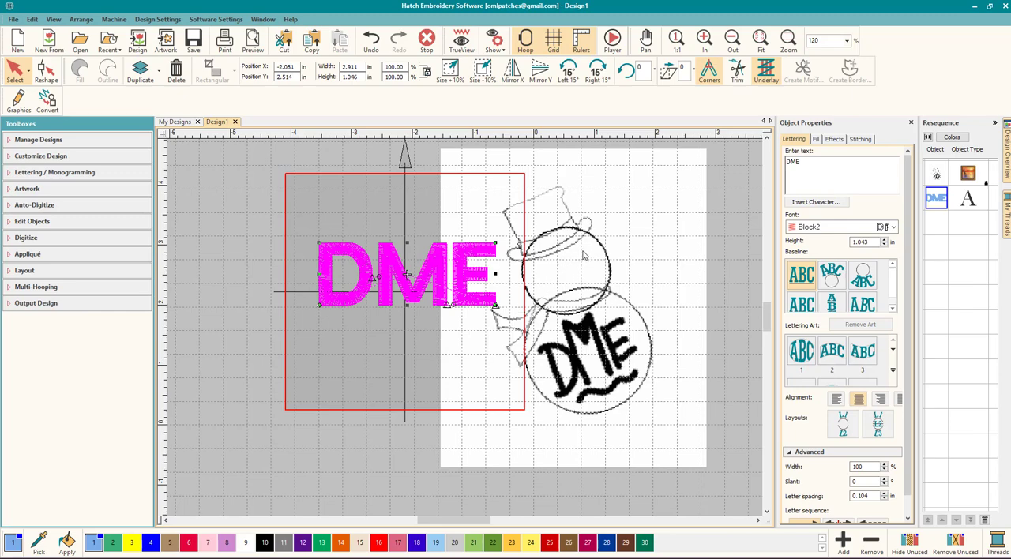
mouse_move(588, 256)
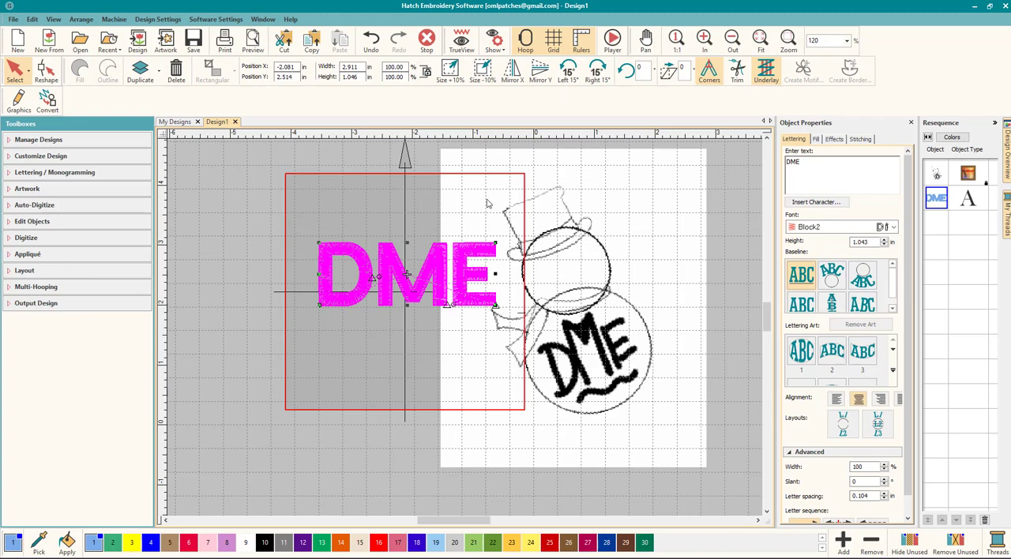
mouse_move(572, 231)
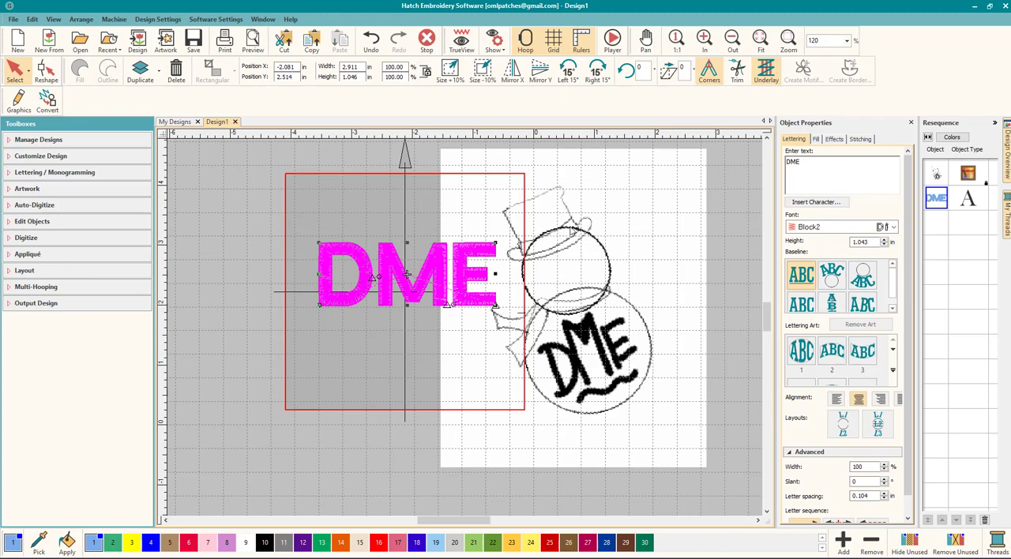
mouse_move(644, 231)
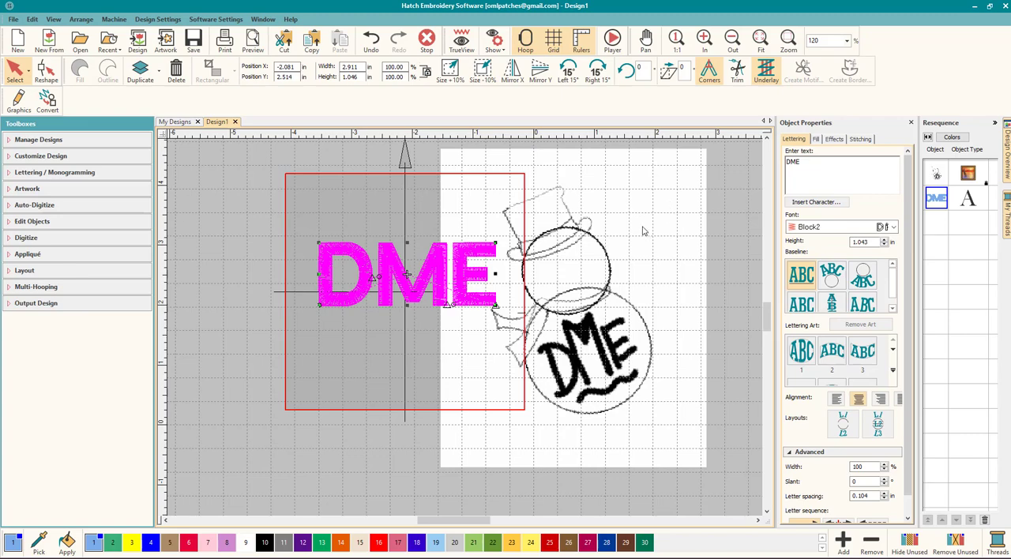
mouse_move(559, 198)
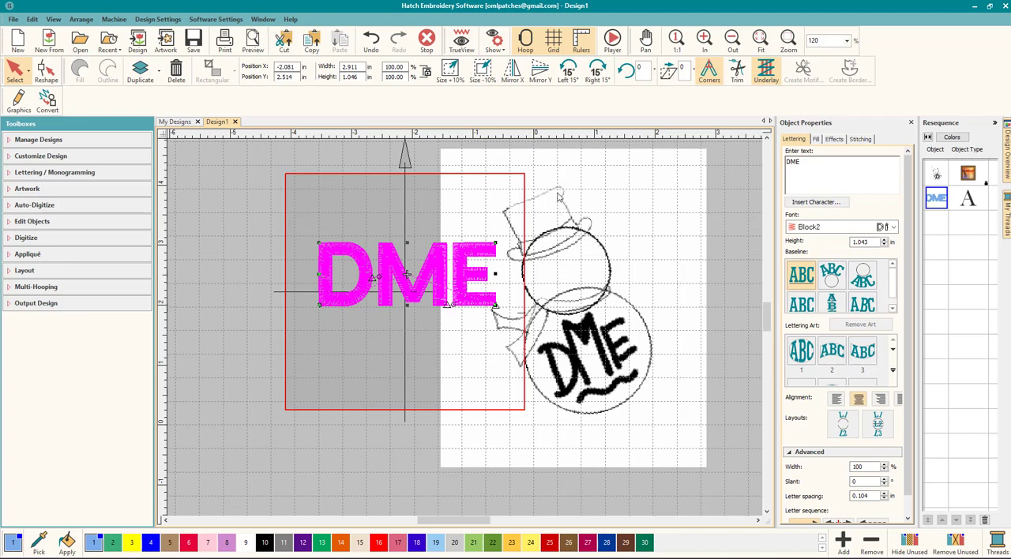
mouse_move(569, 205)
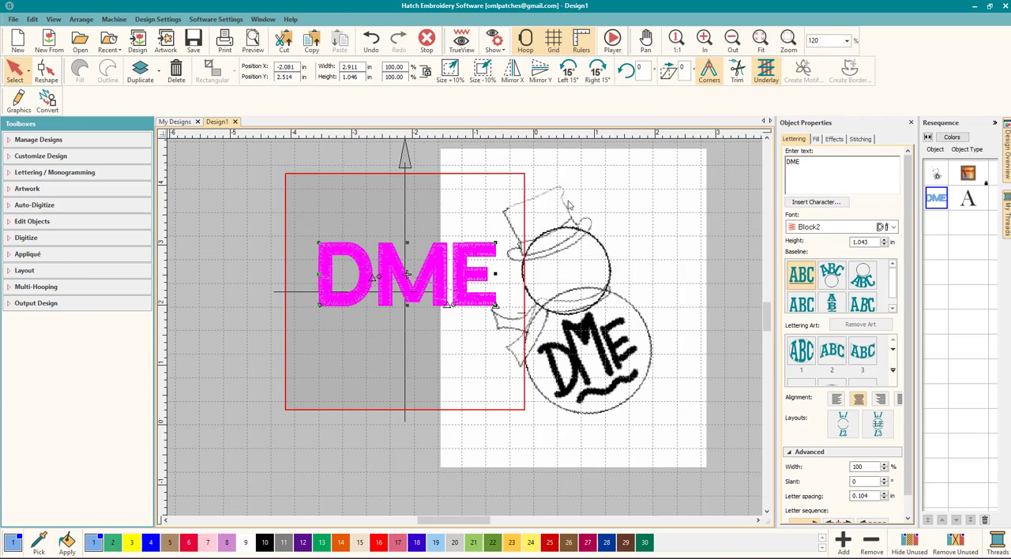